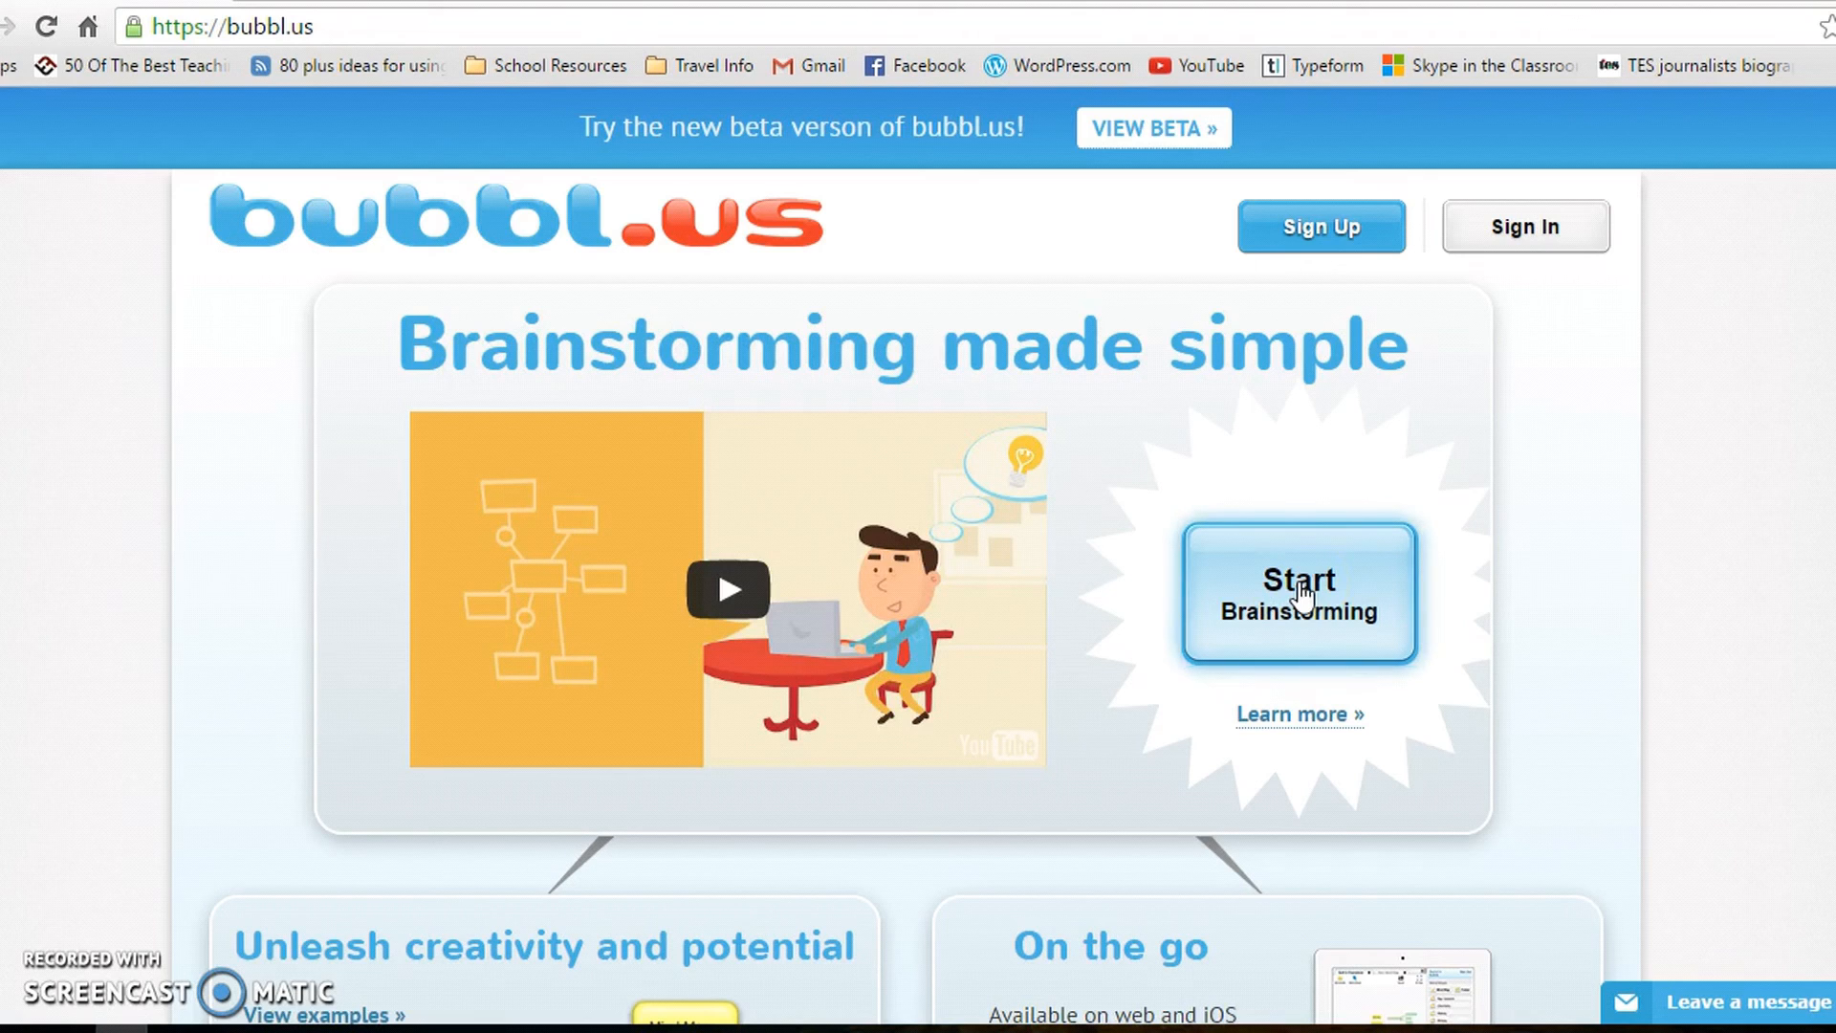
mouse_move(1024, 281)
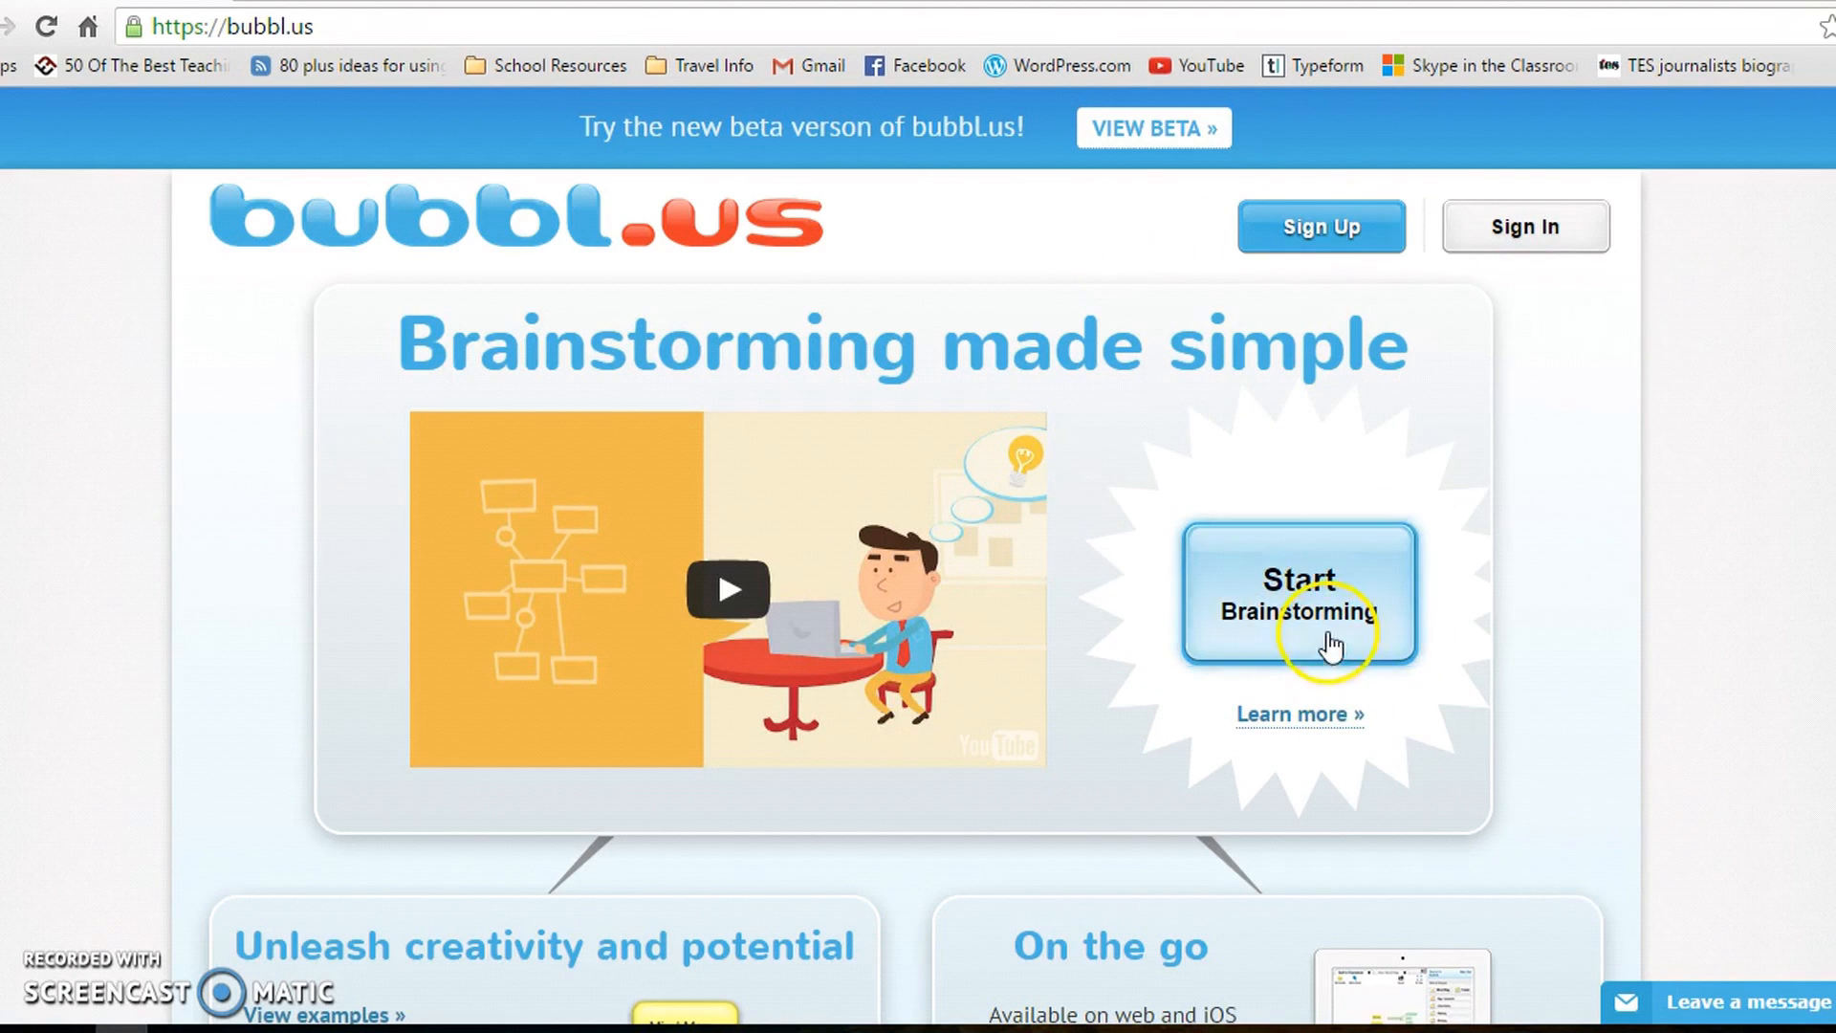
Start a new brainstorm from the bubbl.us home page, opening a map with one default bubble
click(1297, 594)
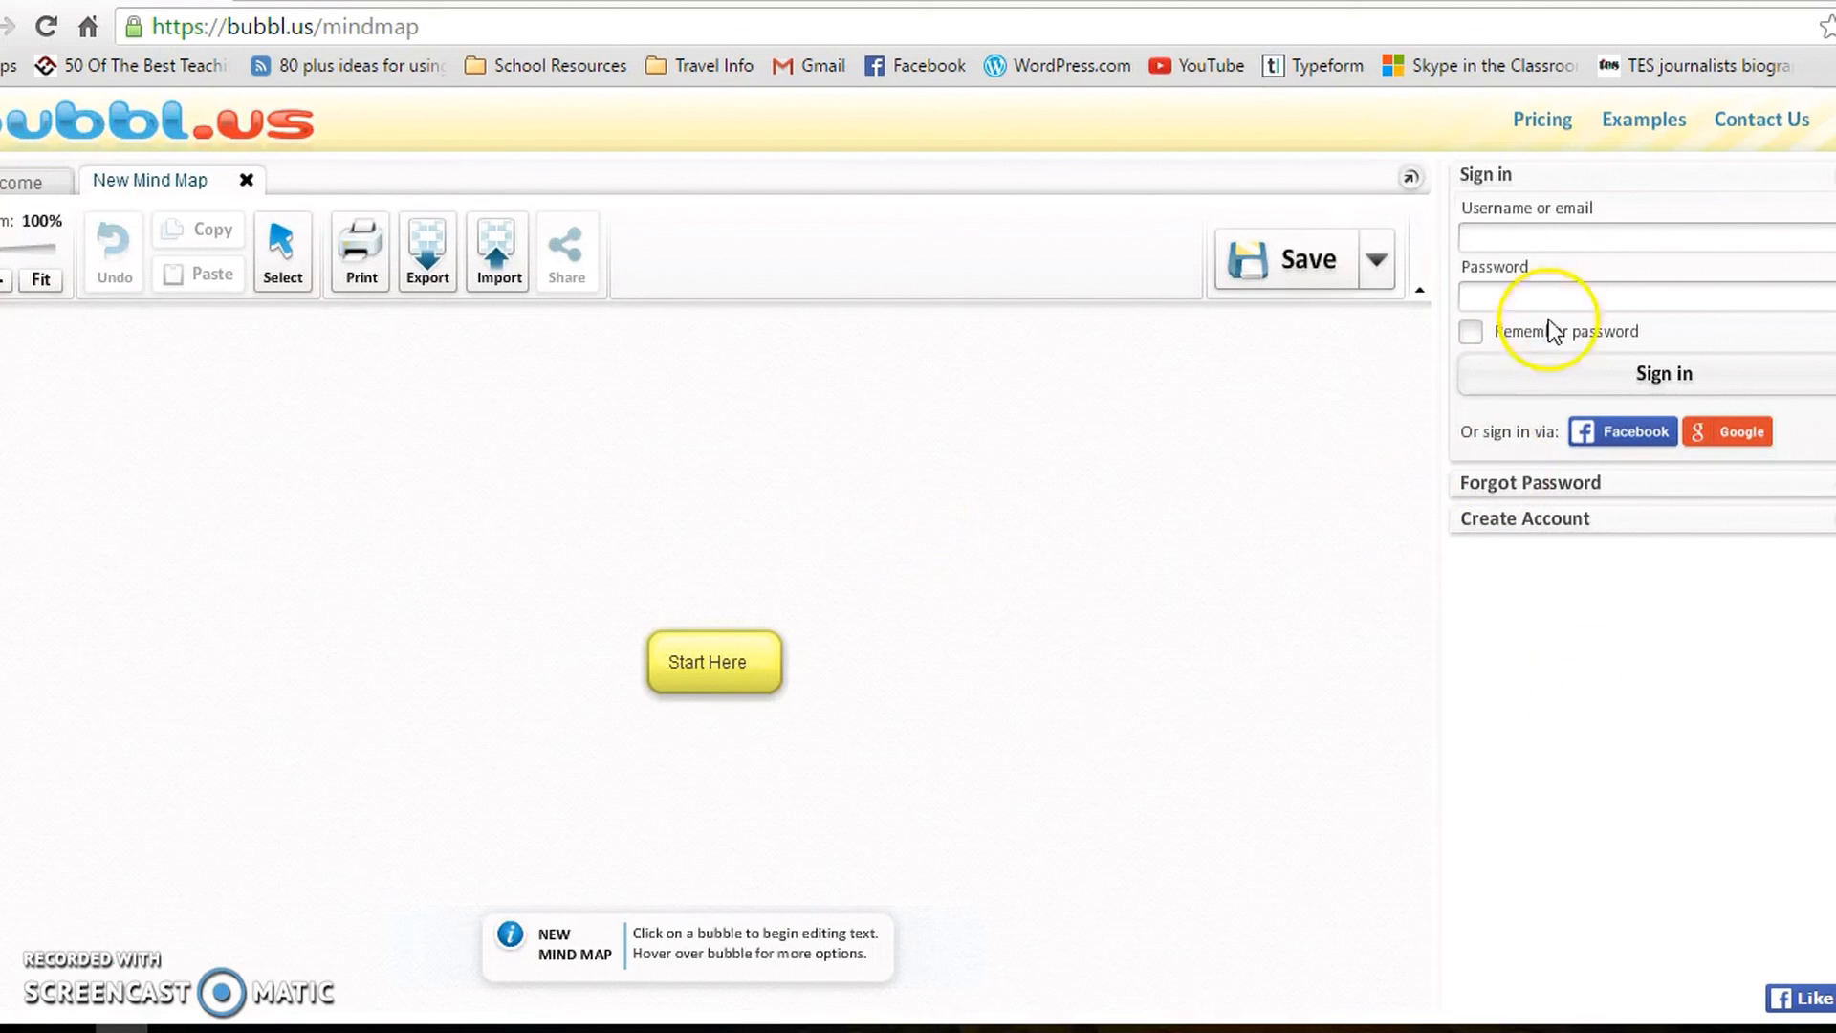
mouse_move(1461, 569)
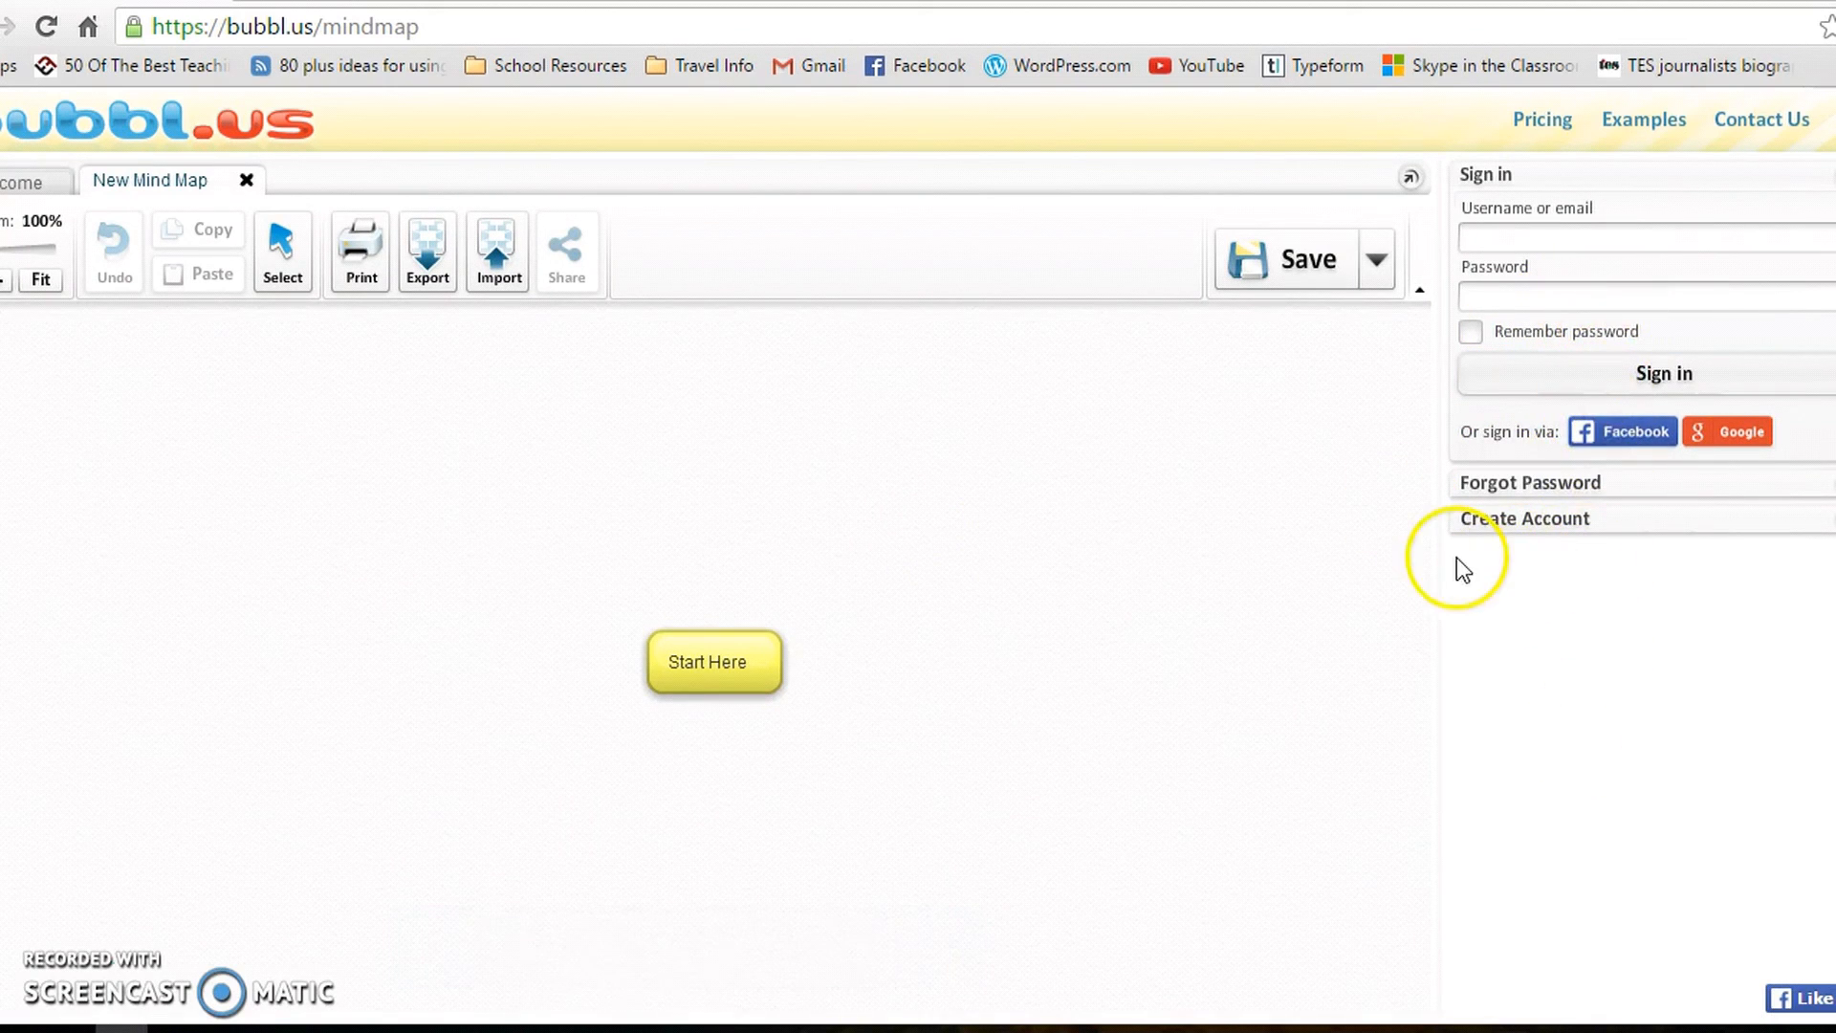
Give the Start Here bubble a purple background and a larger text size
click(711, 662)
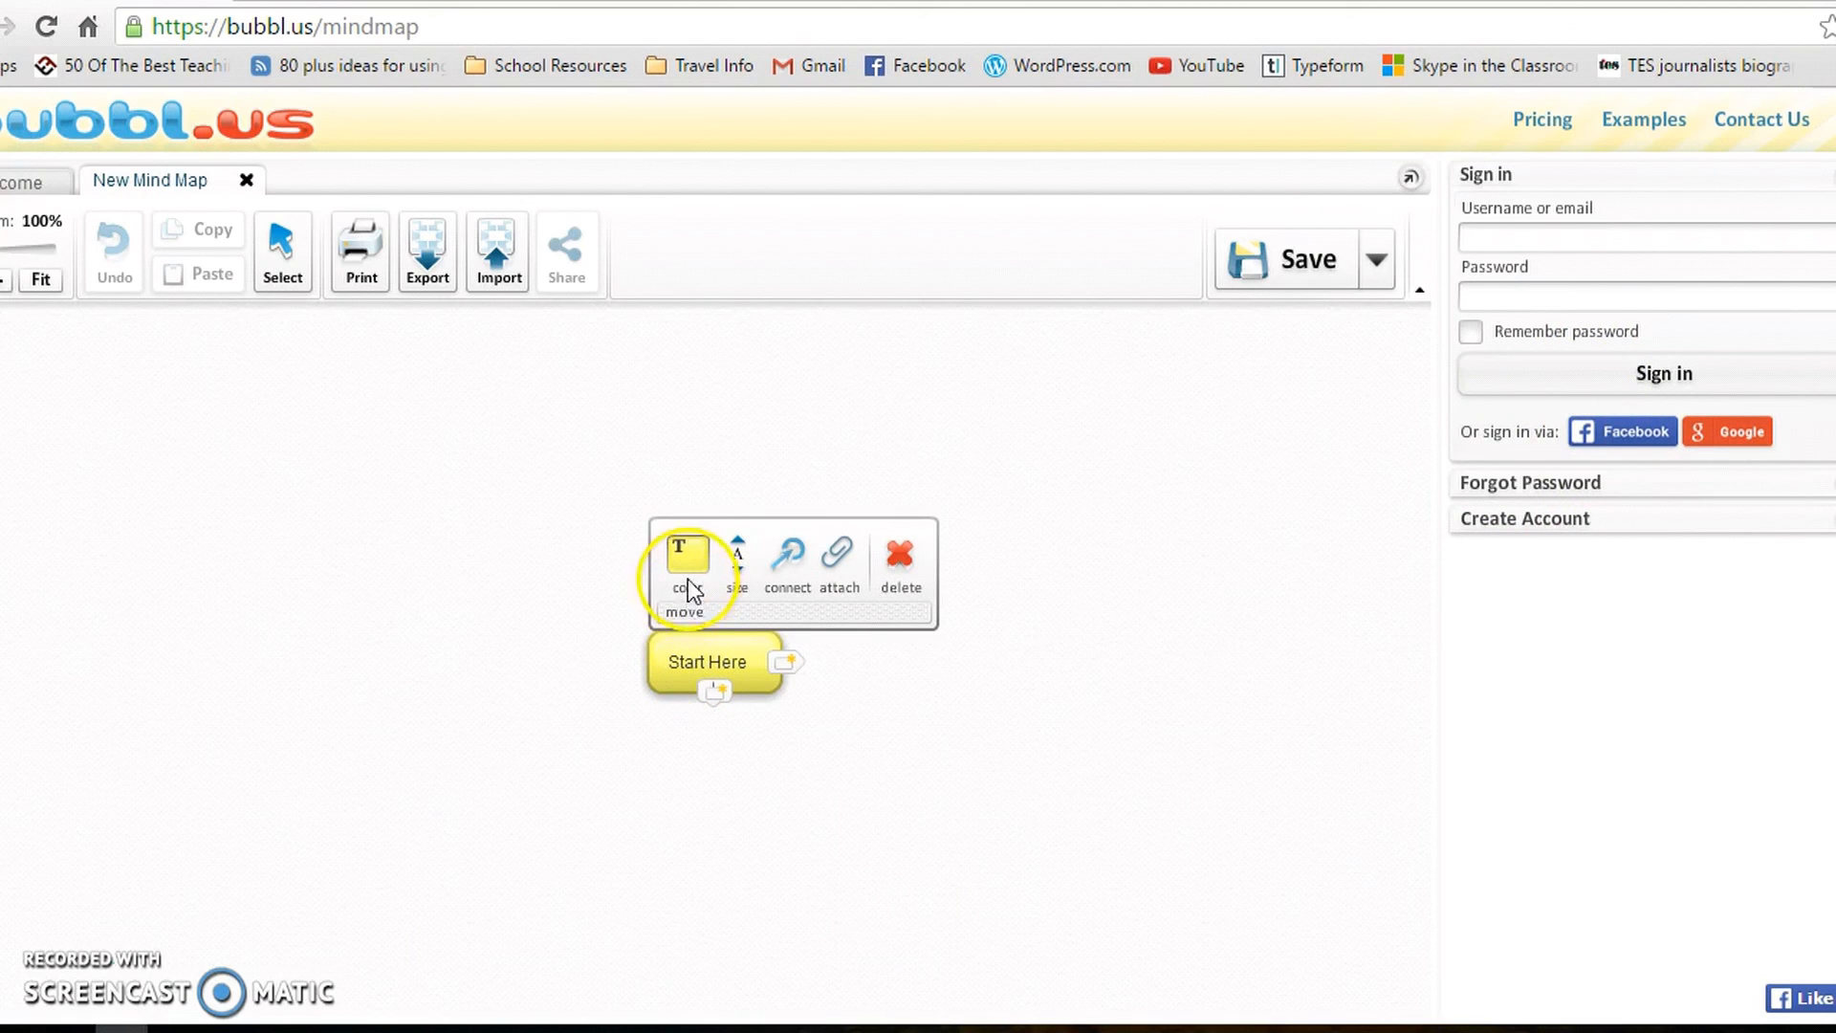
click(684, 551)
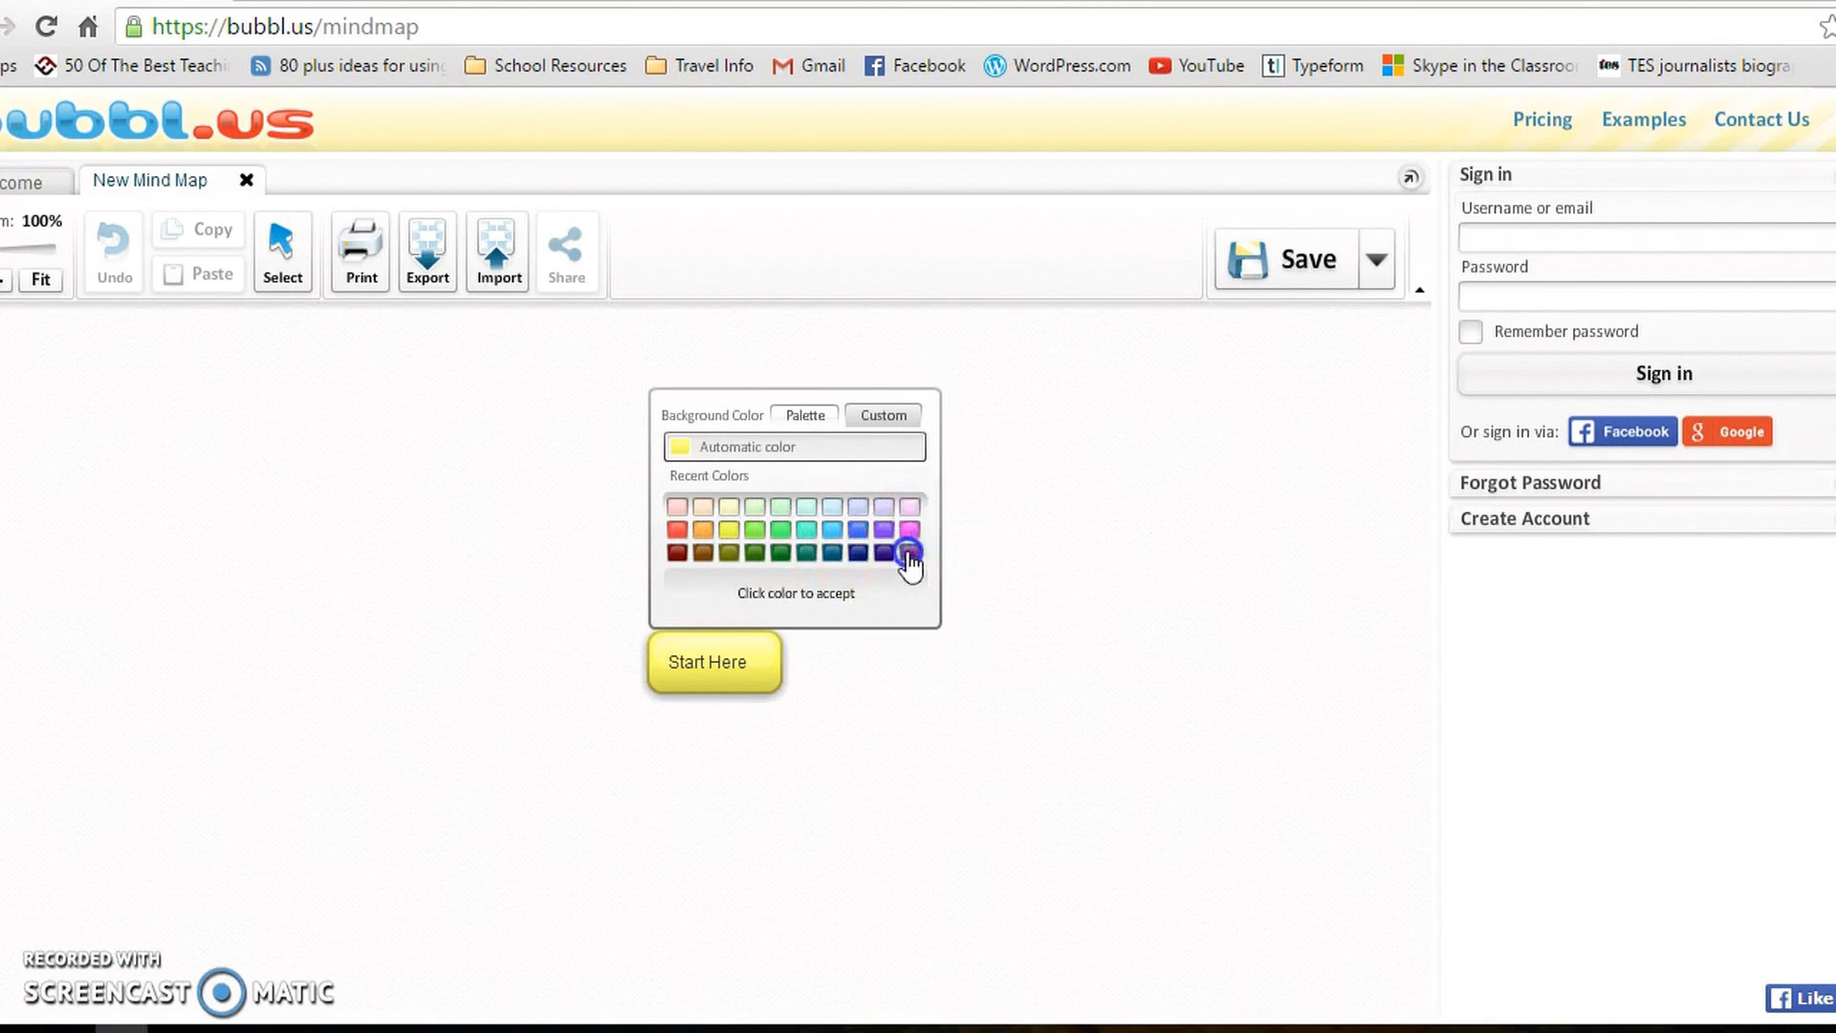
click(909, 551)
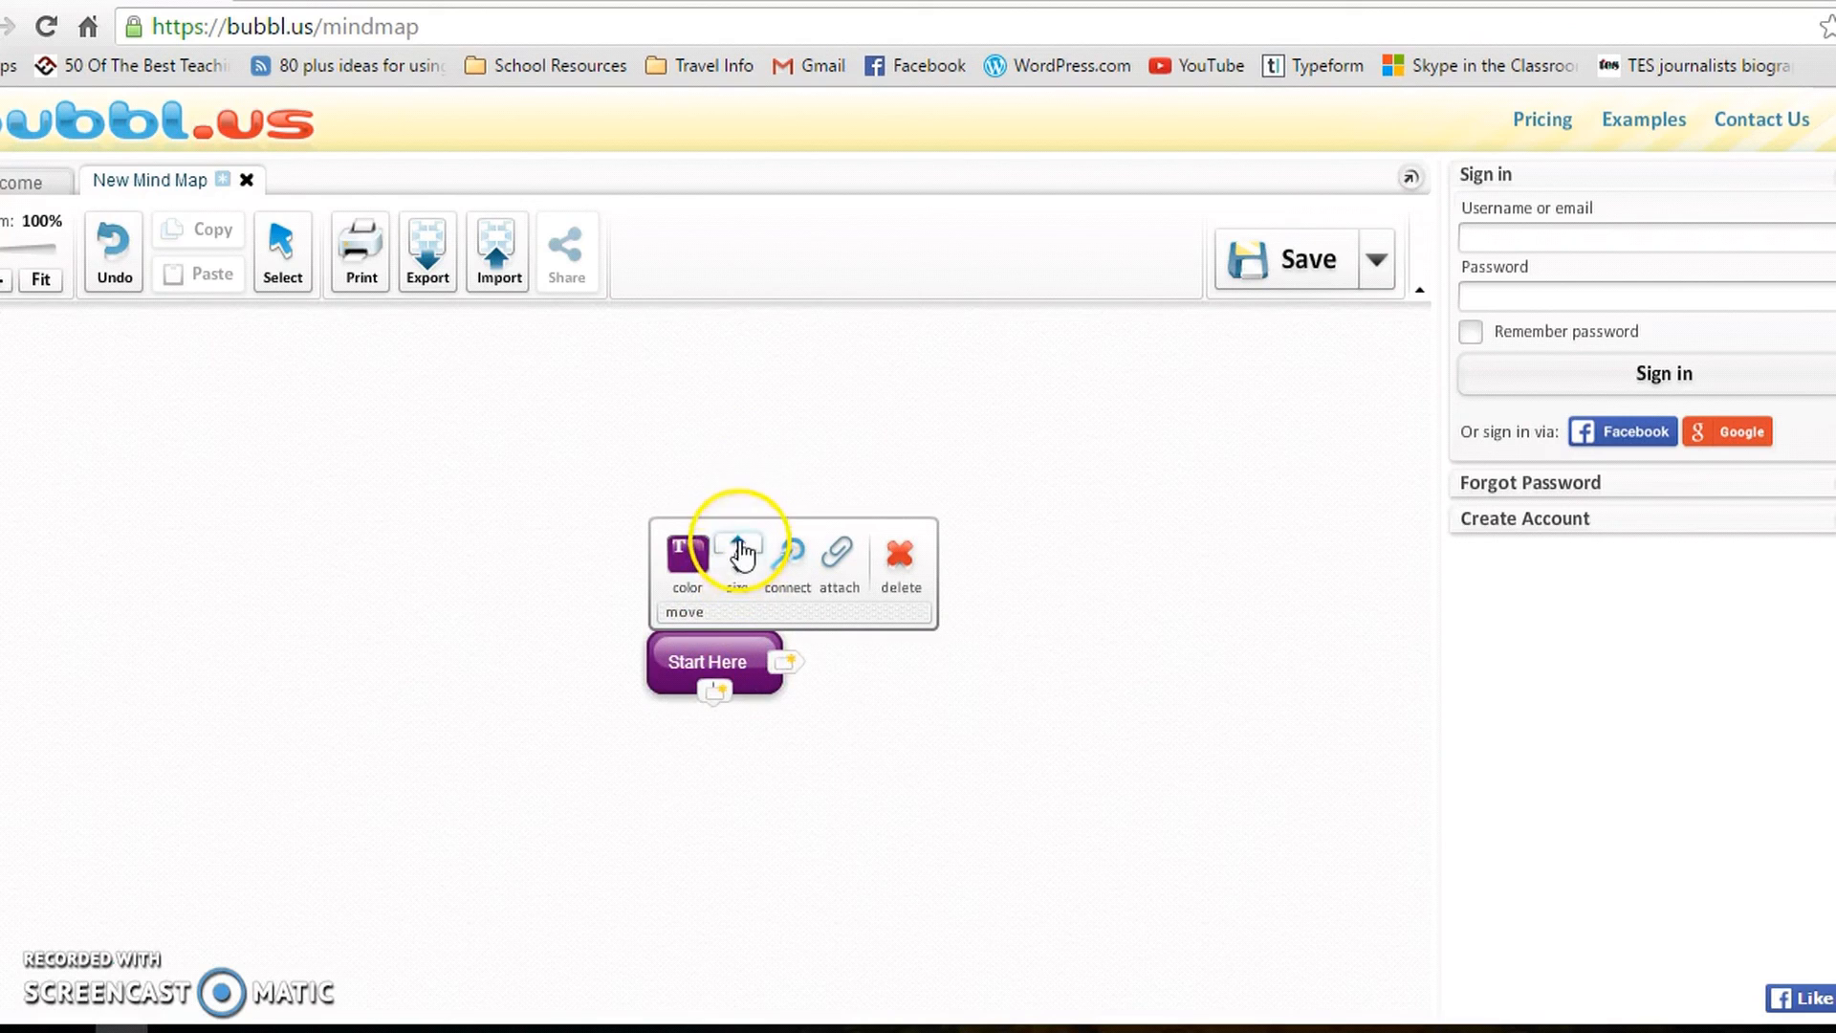
click(736, 548)
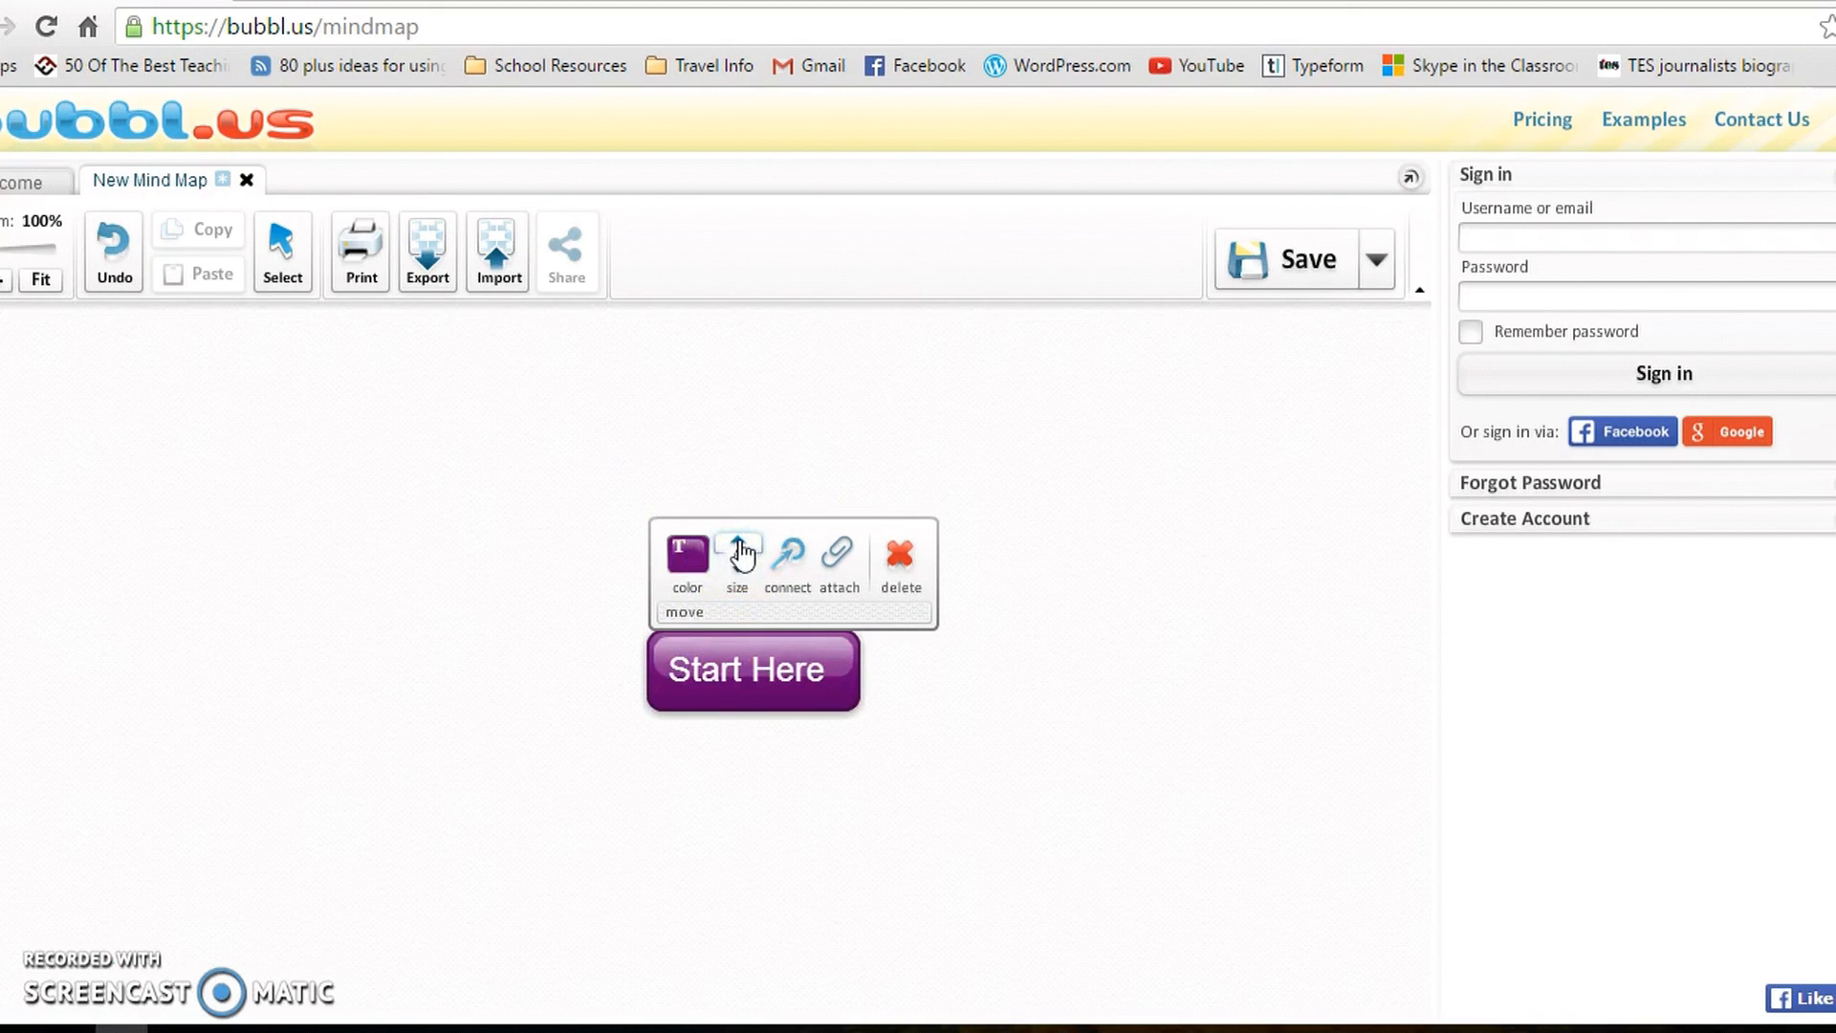
mouse_move(787, 559)
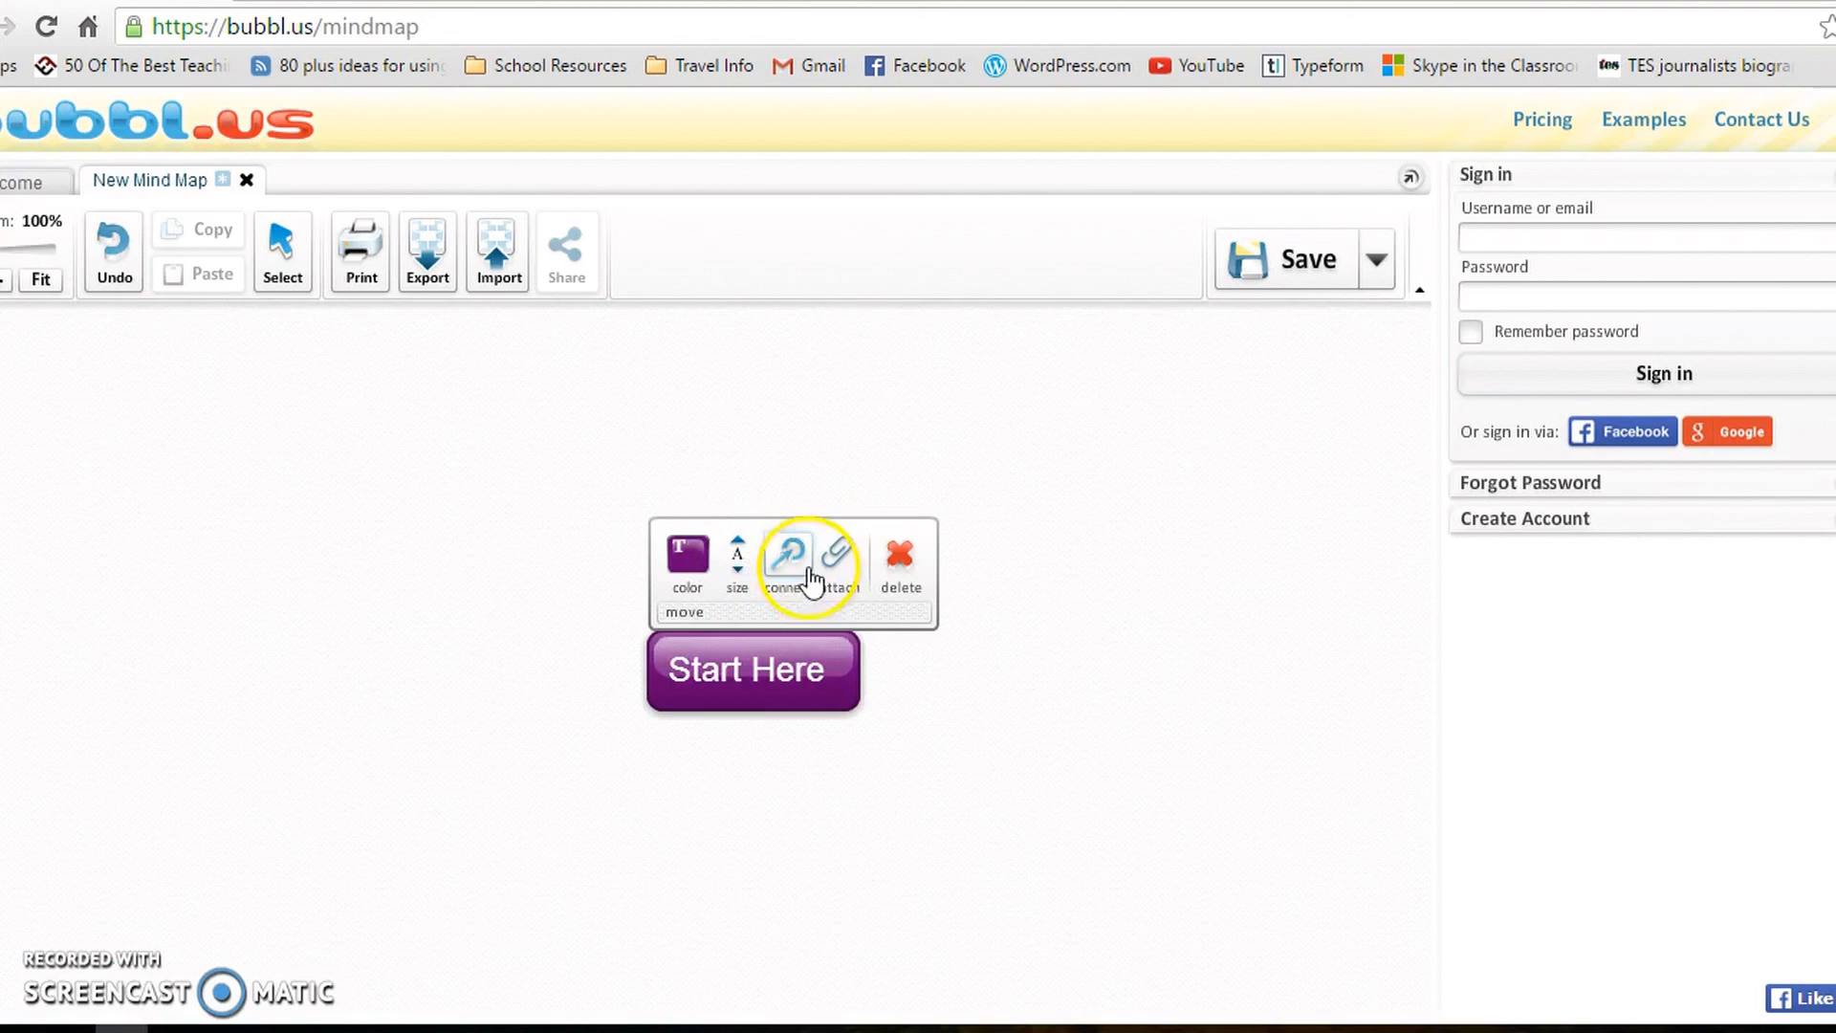
mouse_move(789, 558)
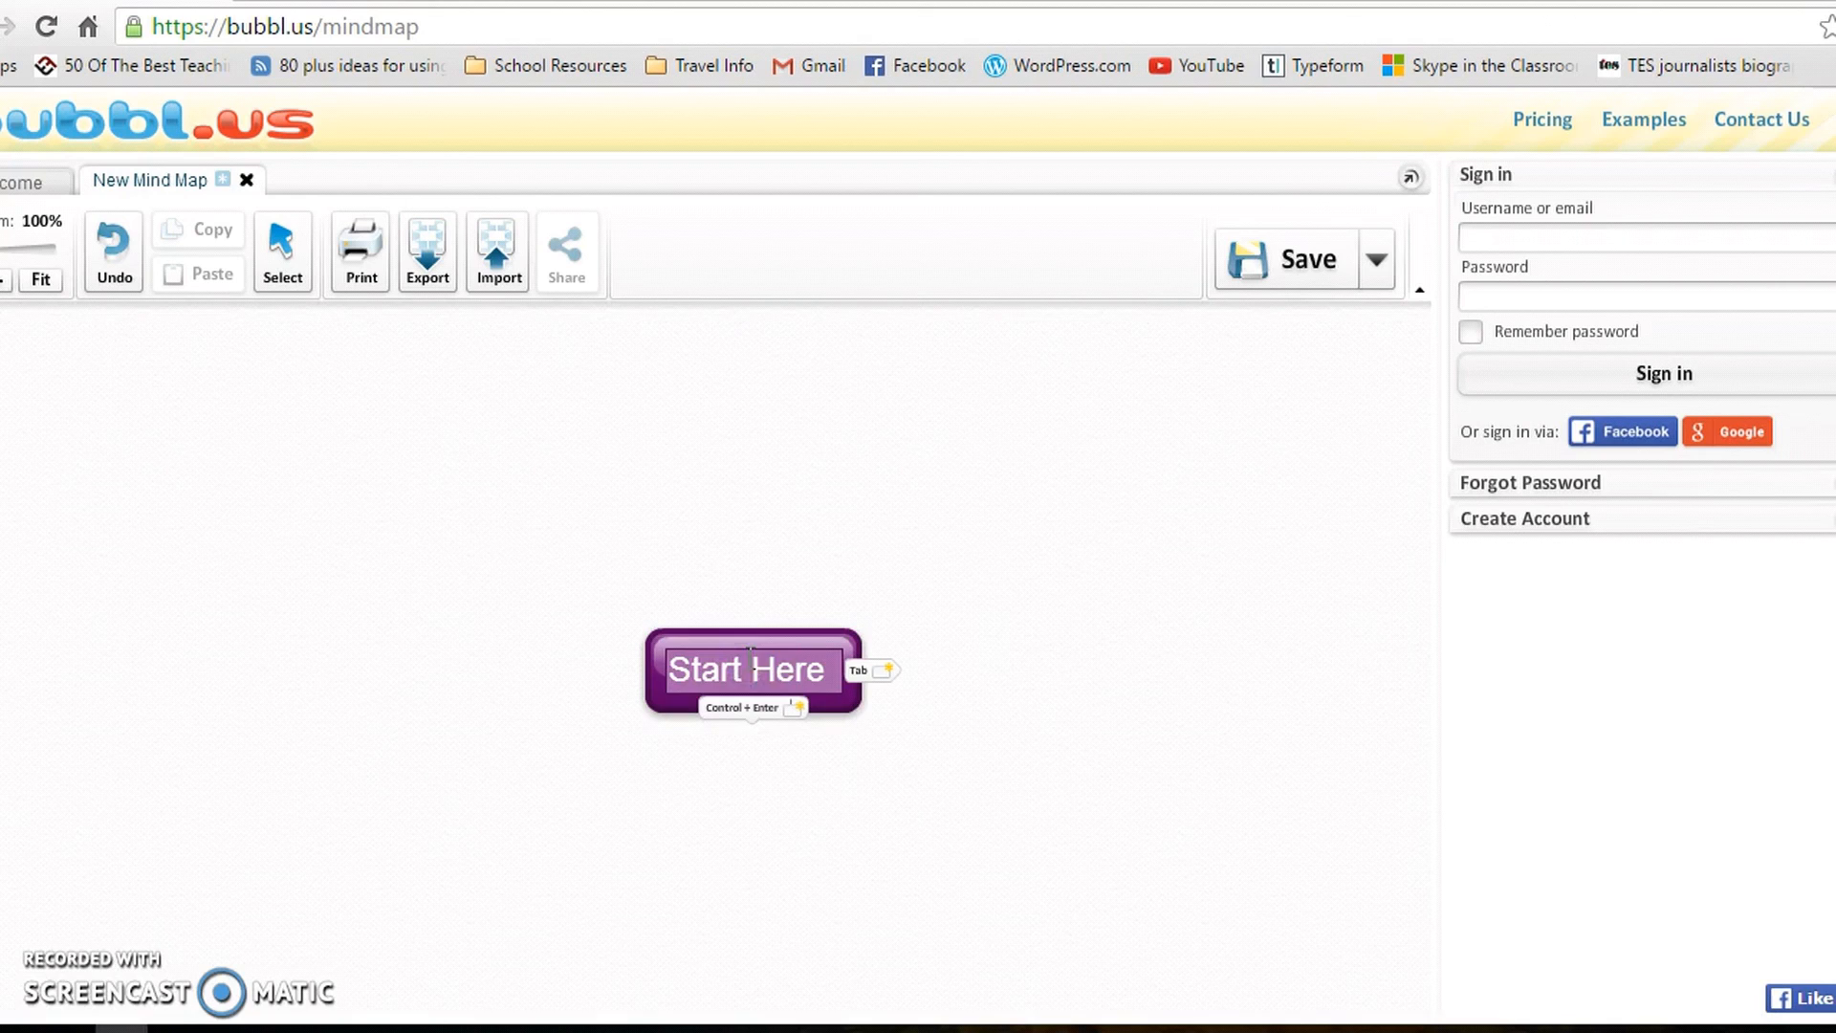
Change the central bubble's text from 'Start Here' to 'Topic' and finish editing
double_click(746, 668)
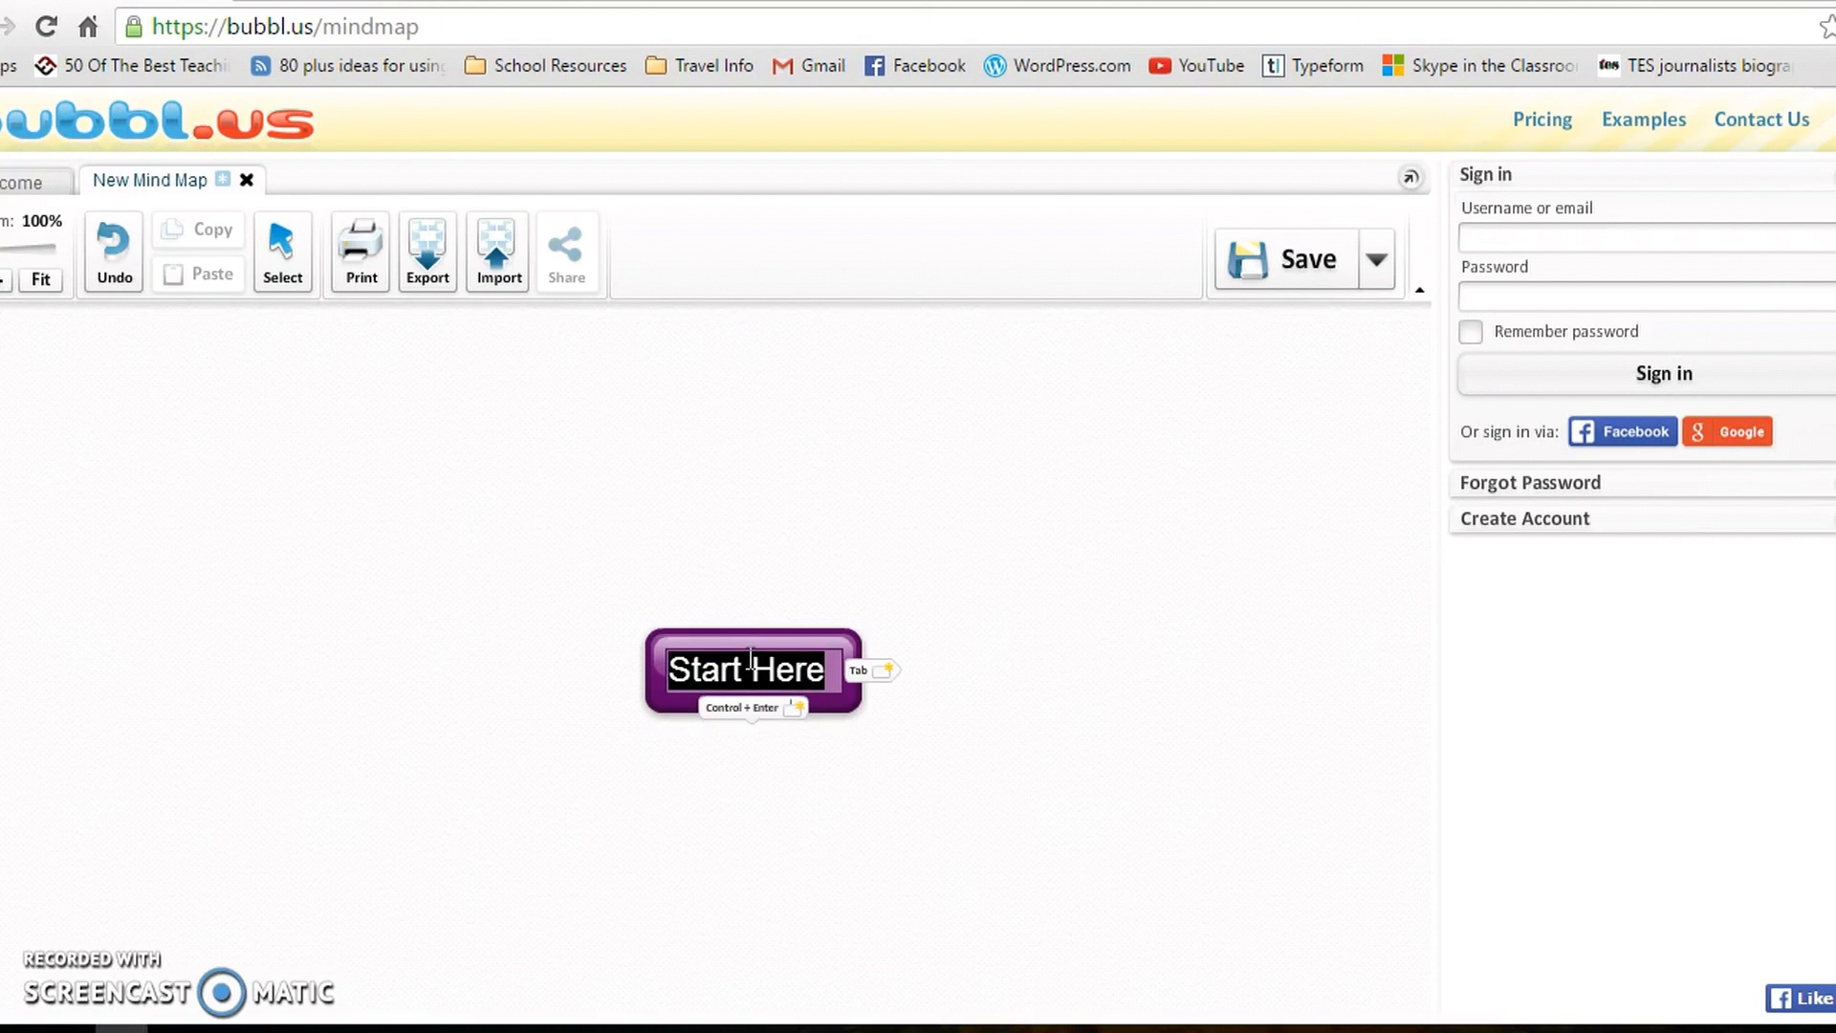
text(Topi)
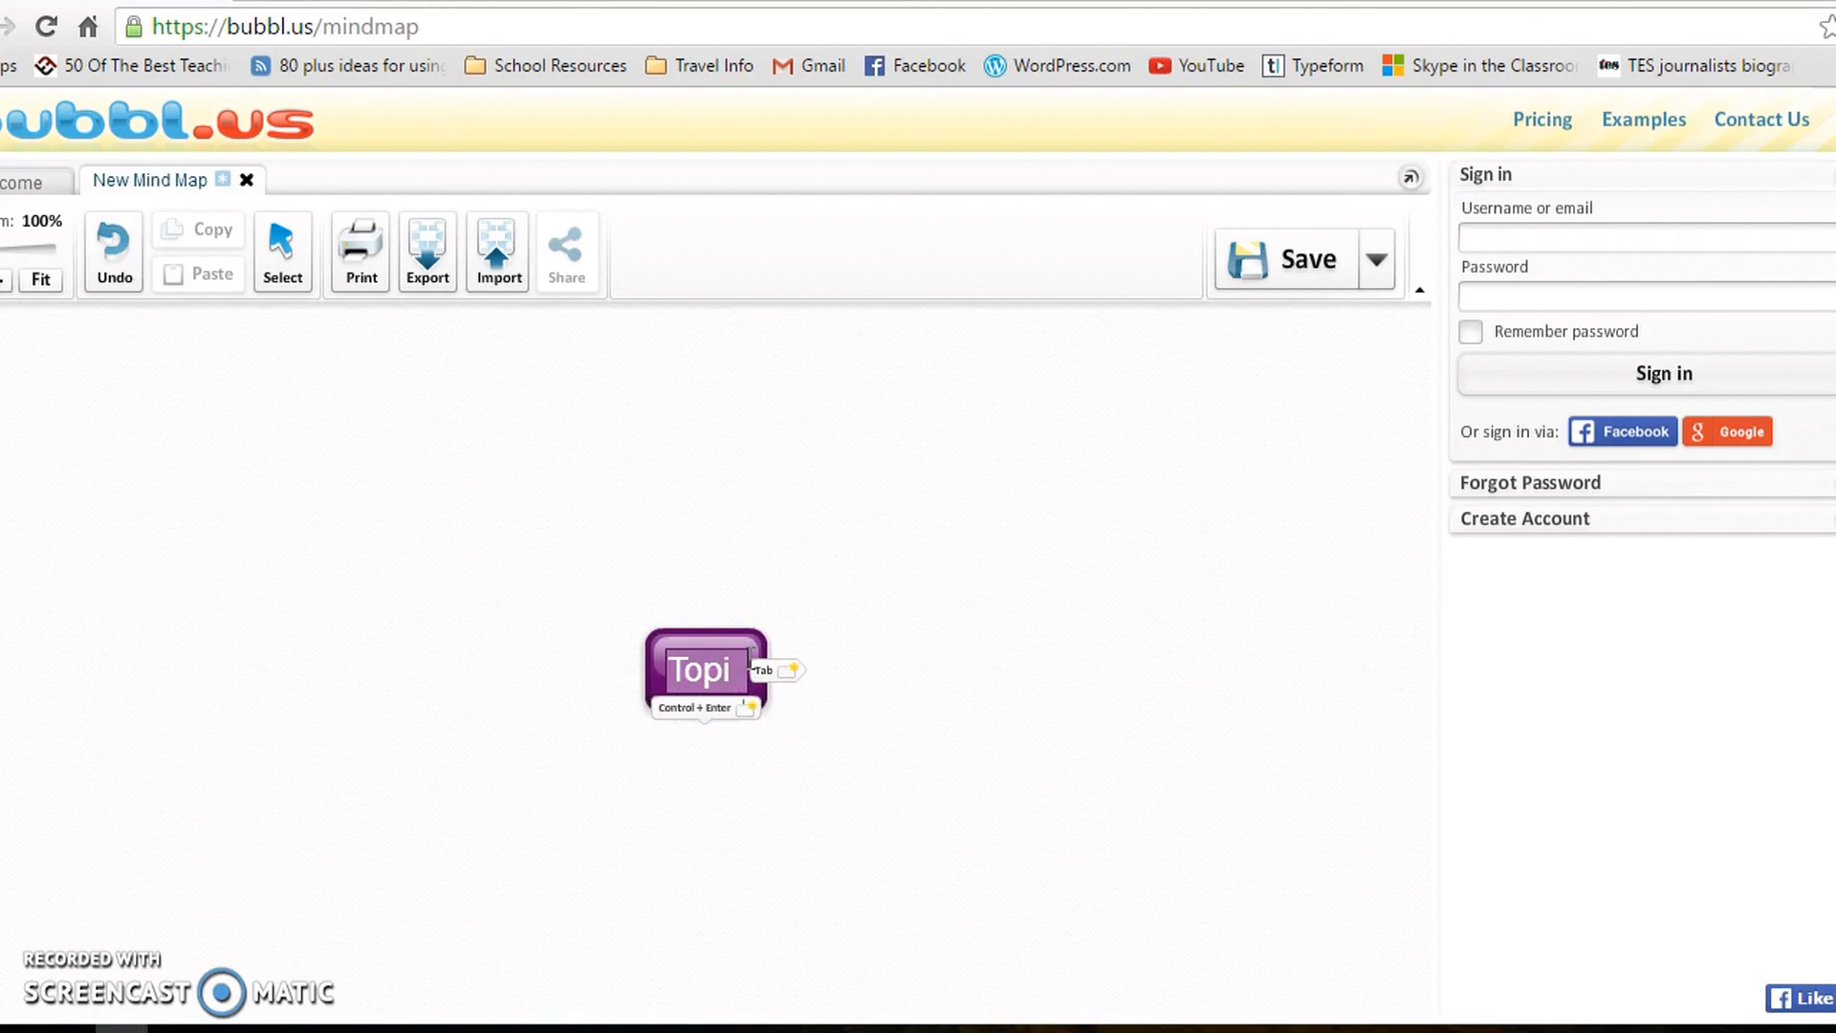
text(c)
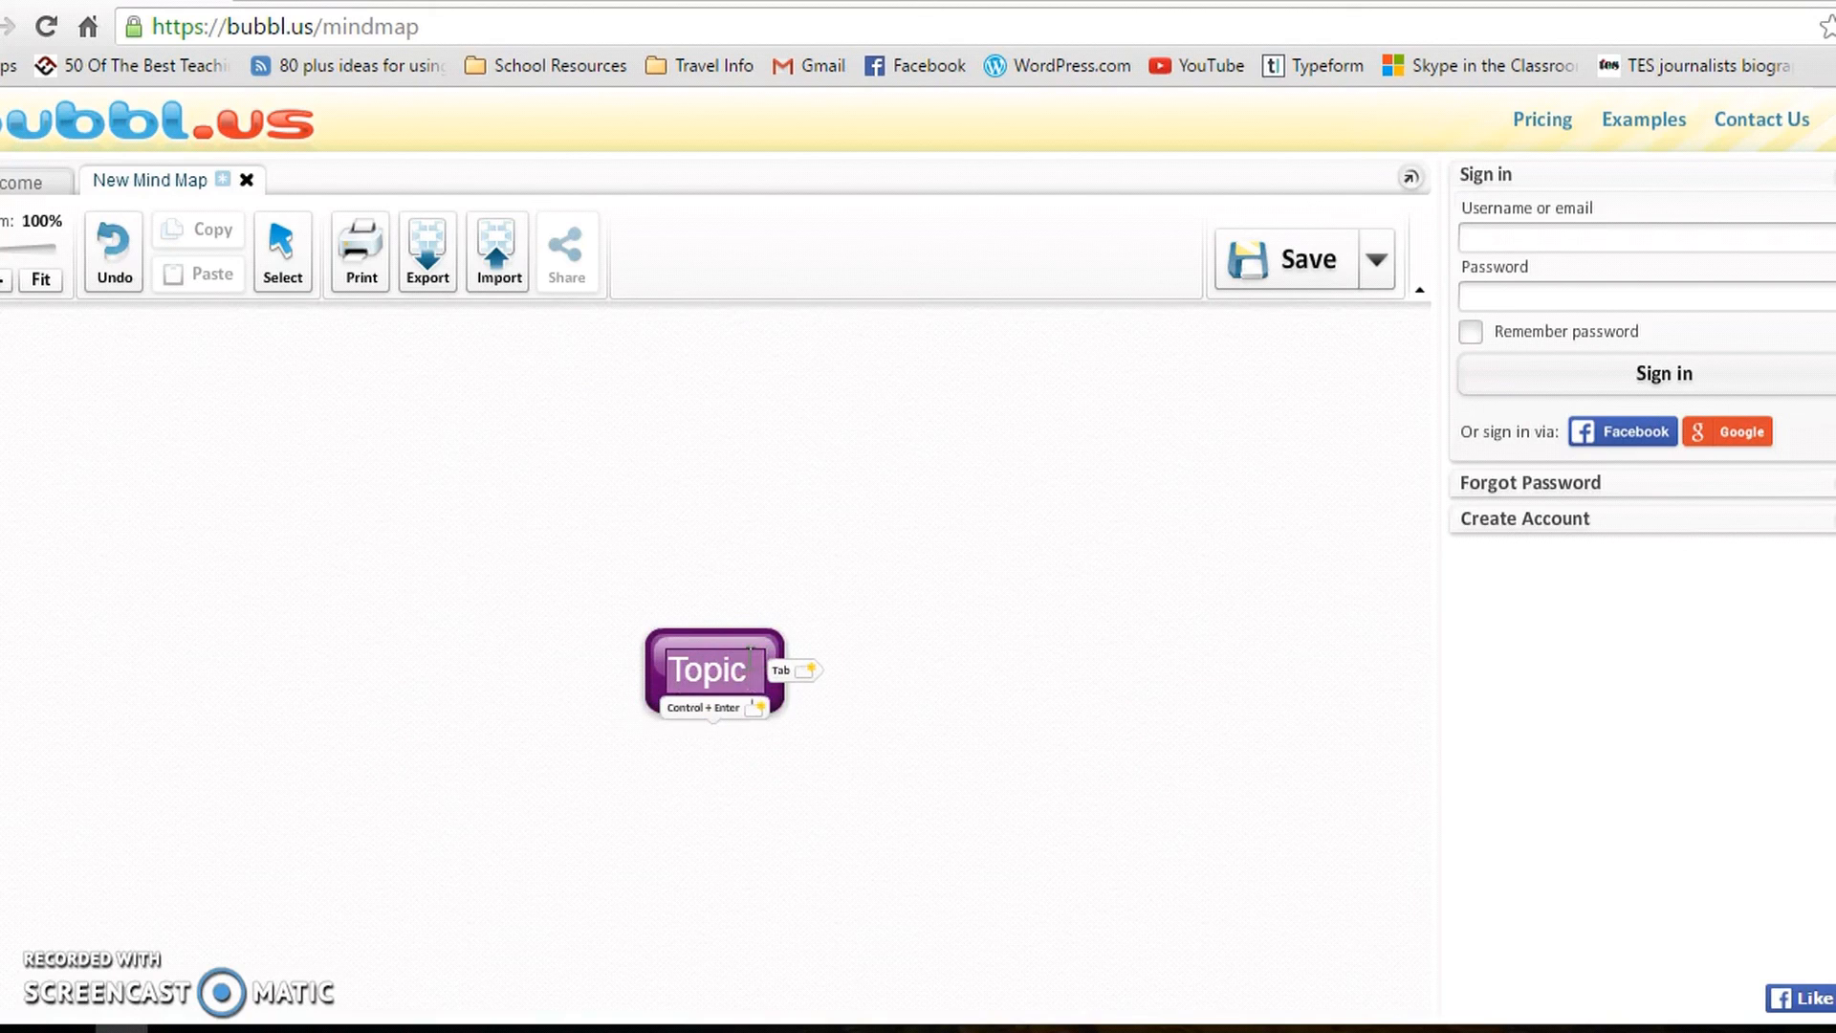
click(1110, 677)
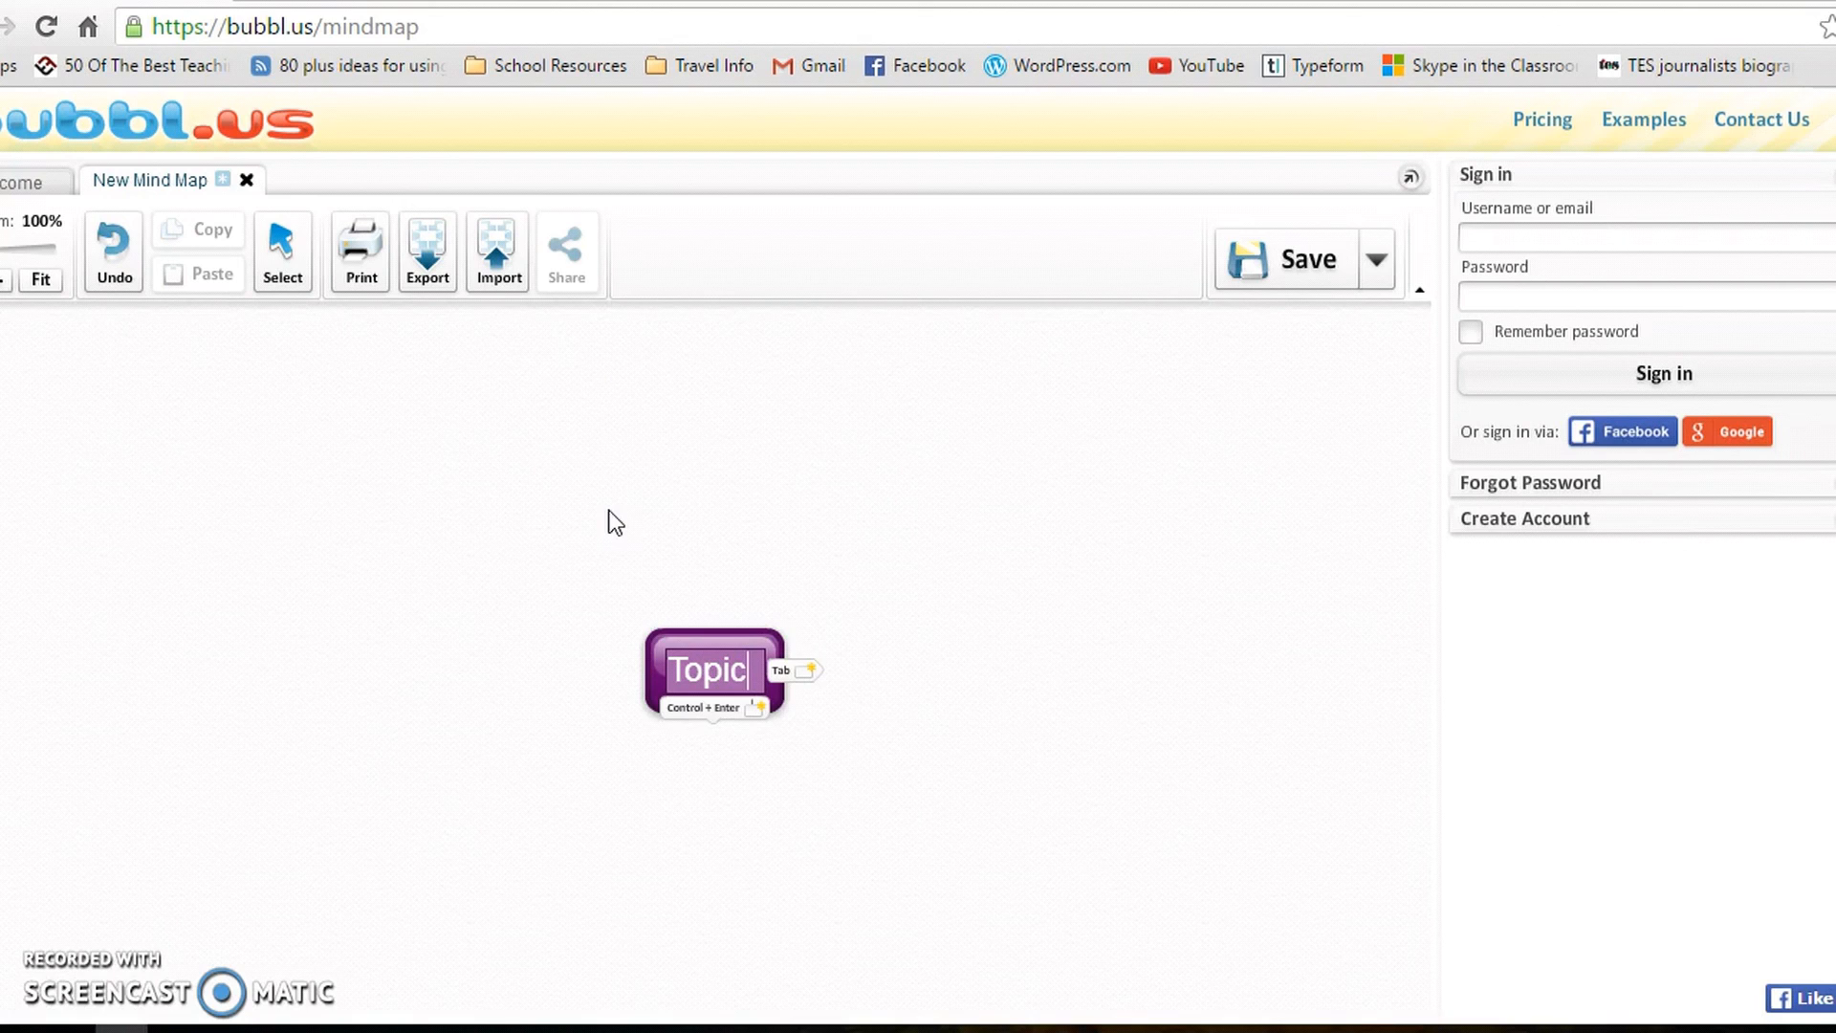
mouse_move(450, 732)
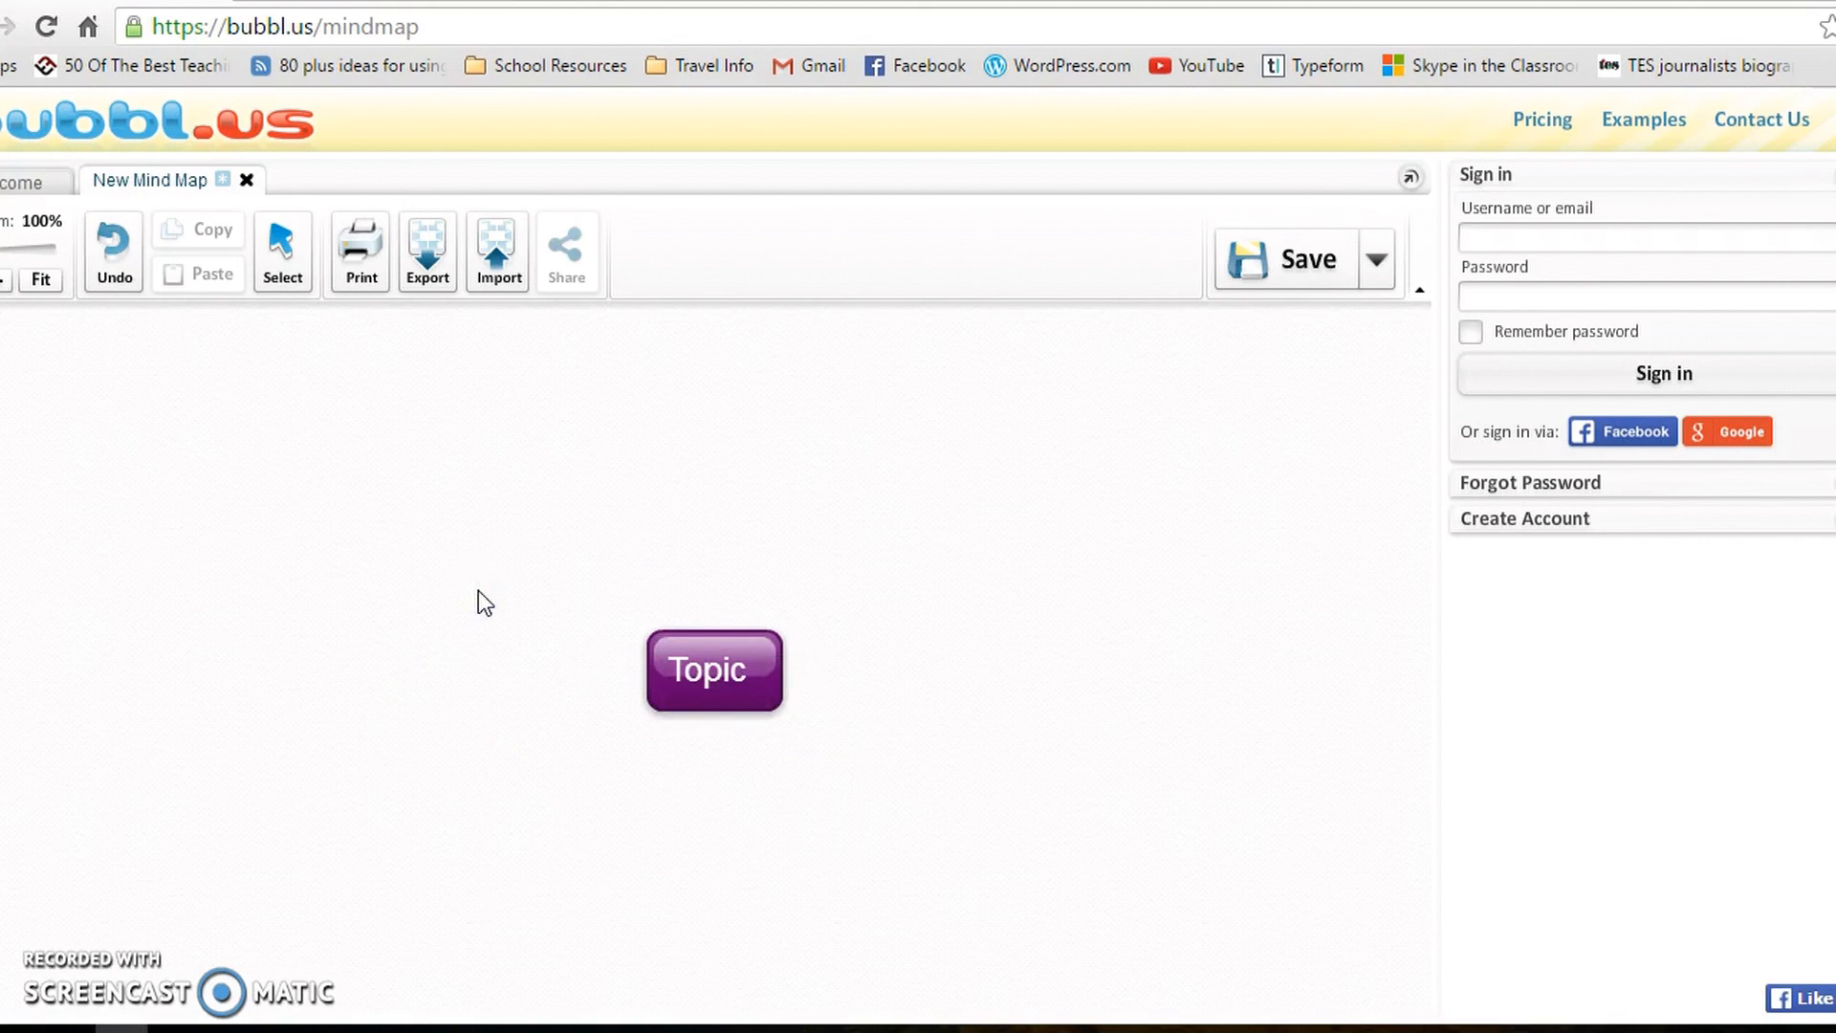
click(713, 671)
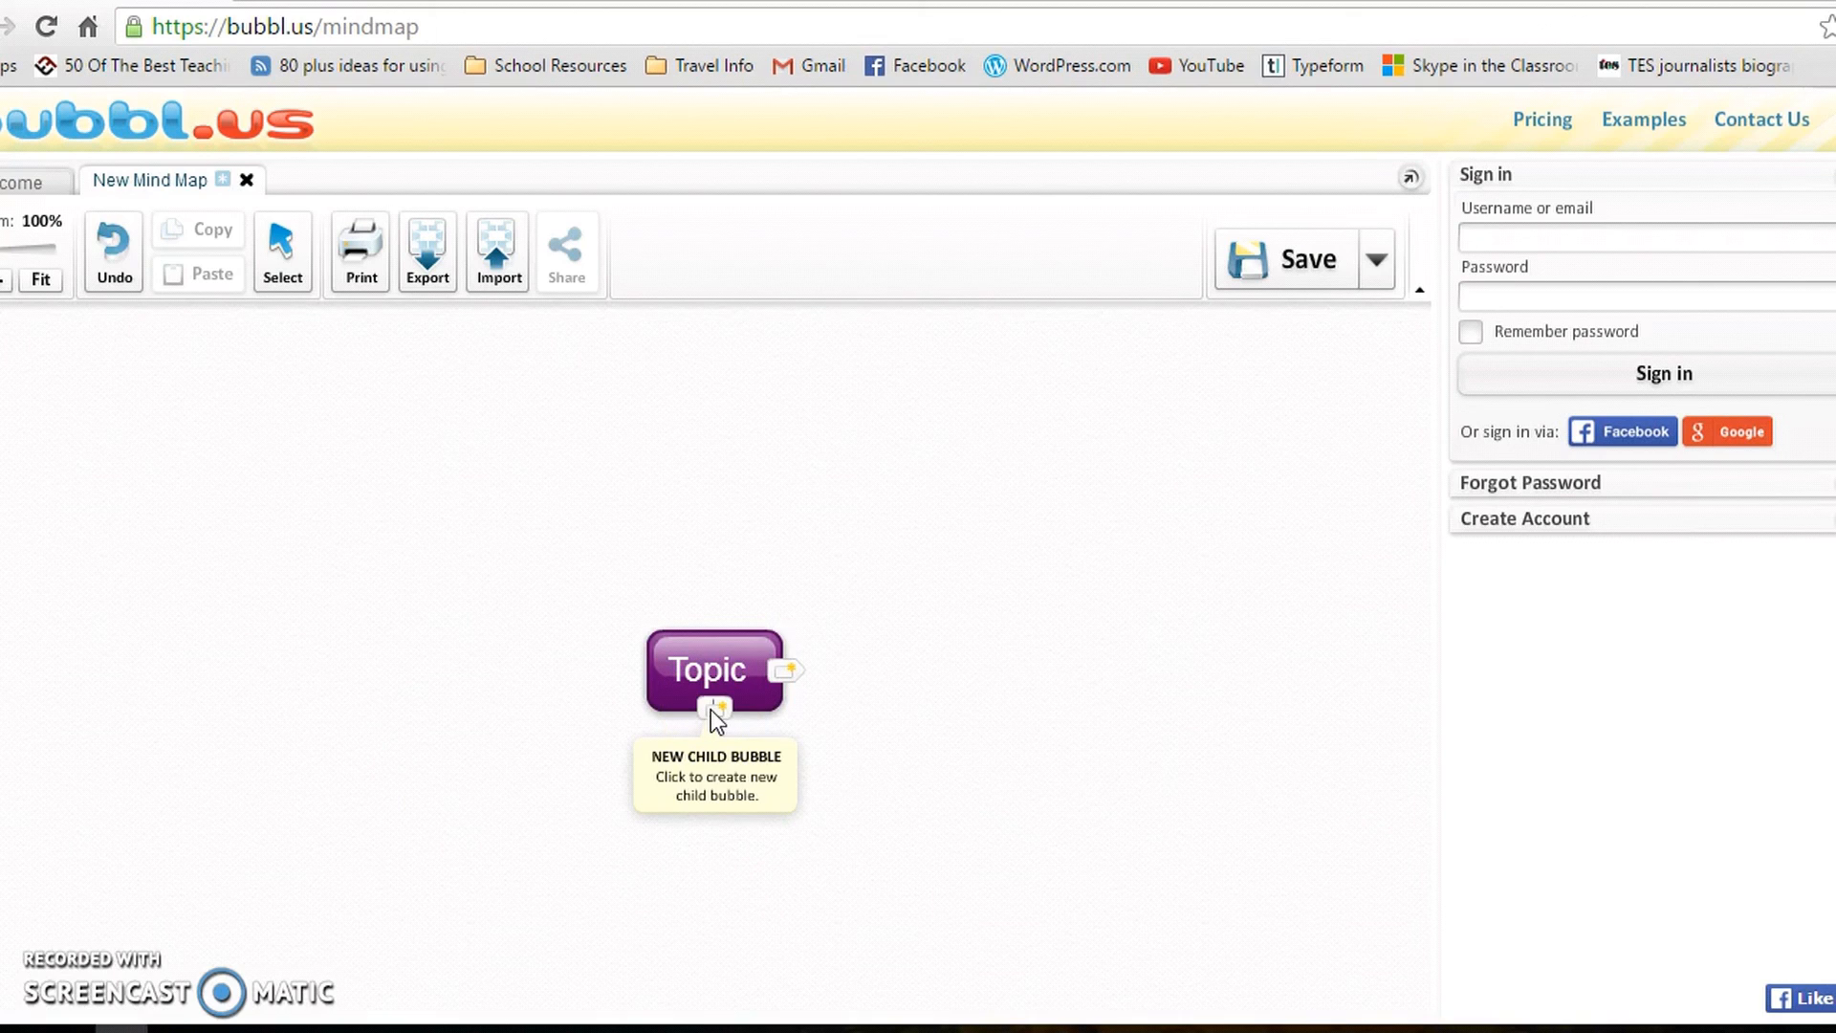
Add a 'Sub topic' child bubble under Topic, then add another bubble beneath it
click(715, 708)
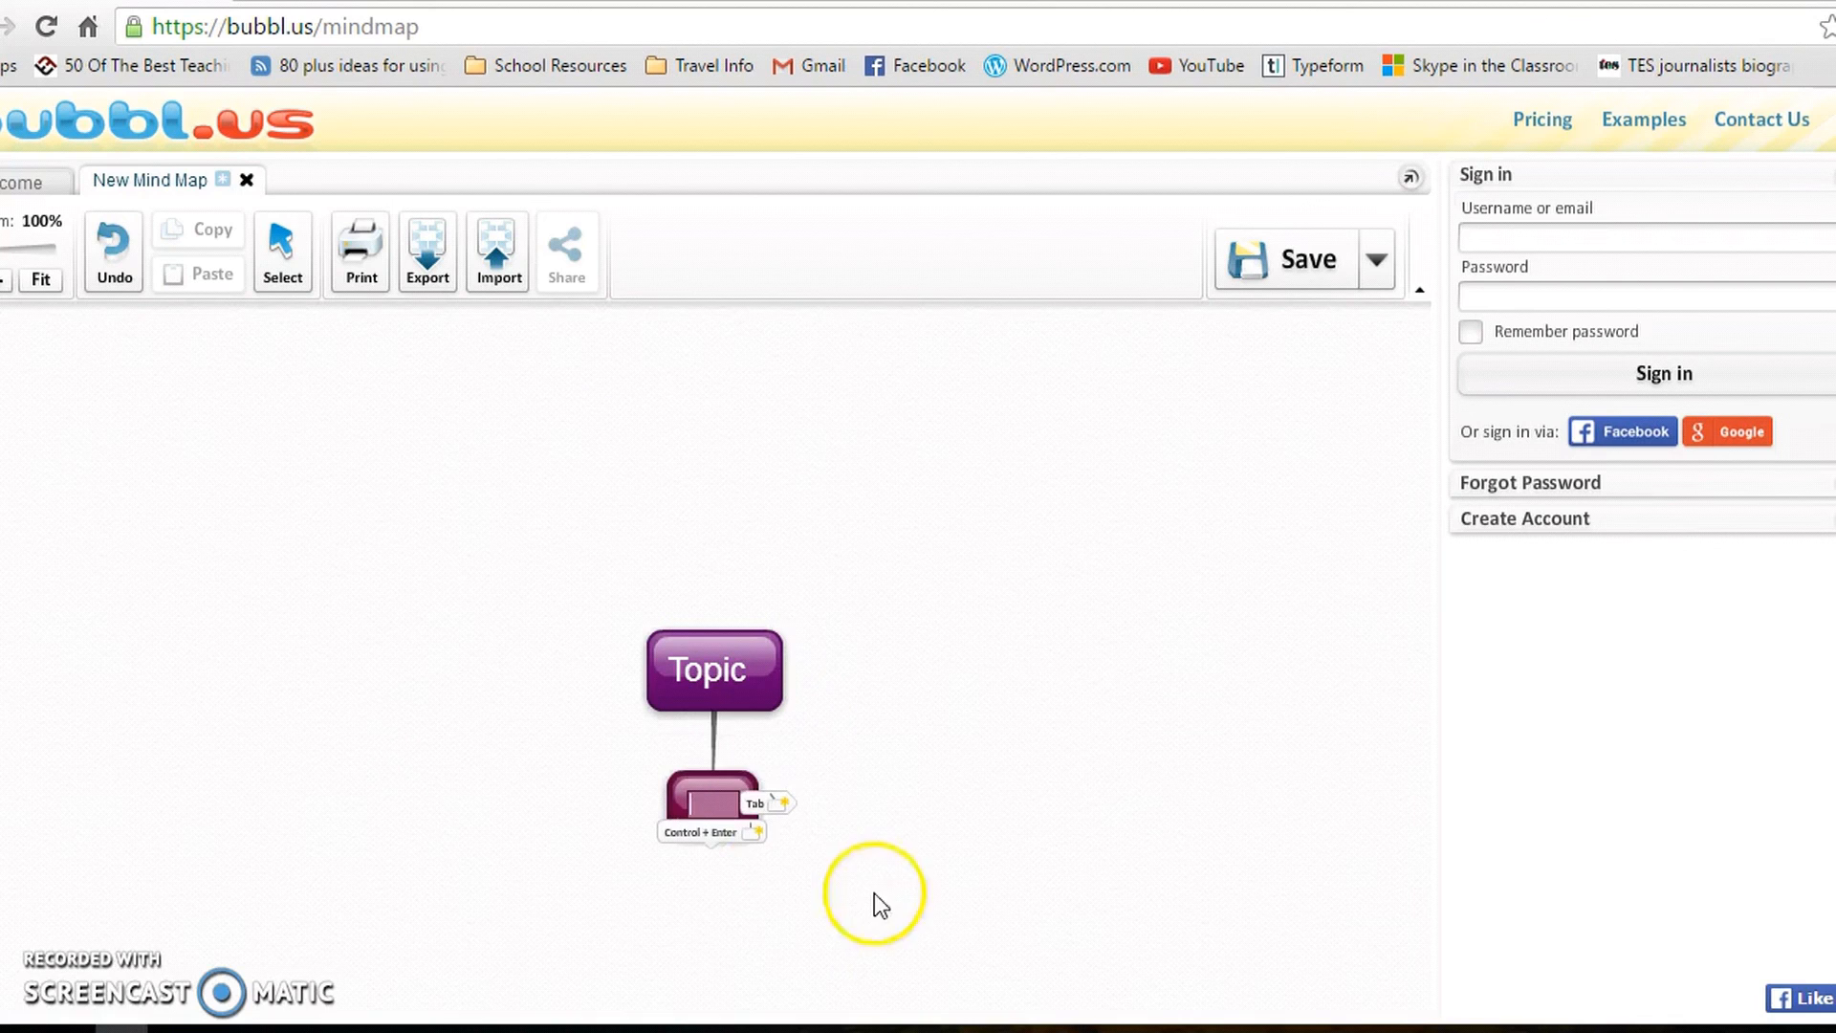
mouse_move(756, 772)
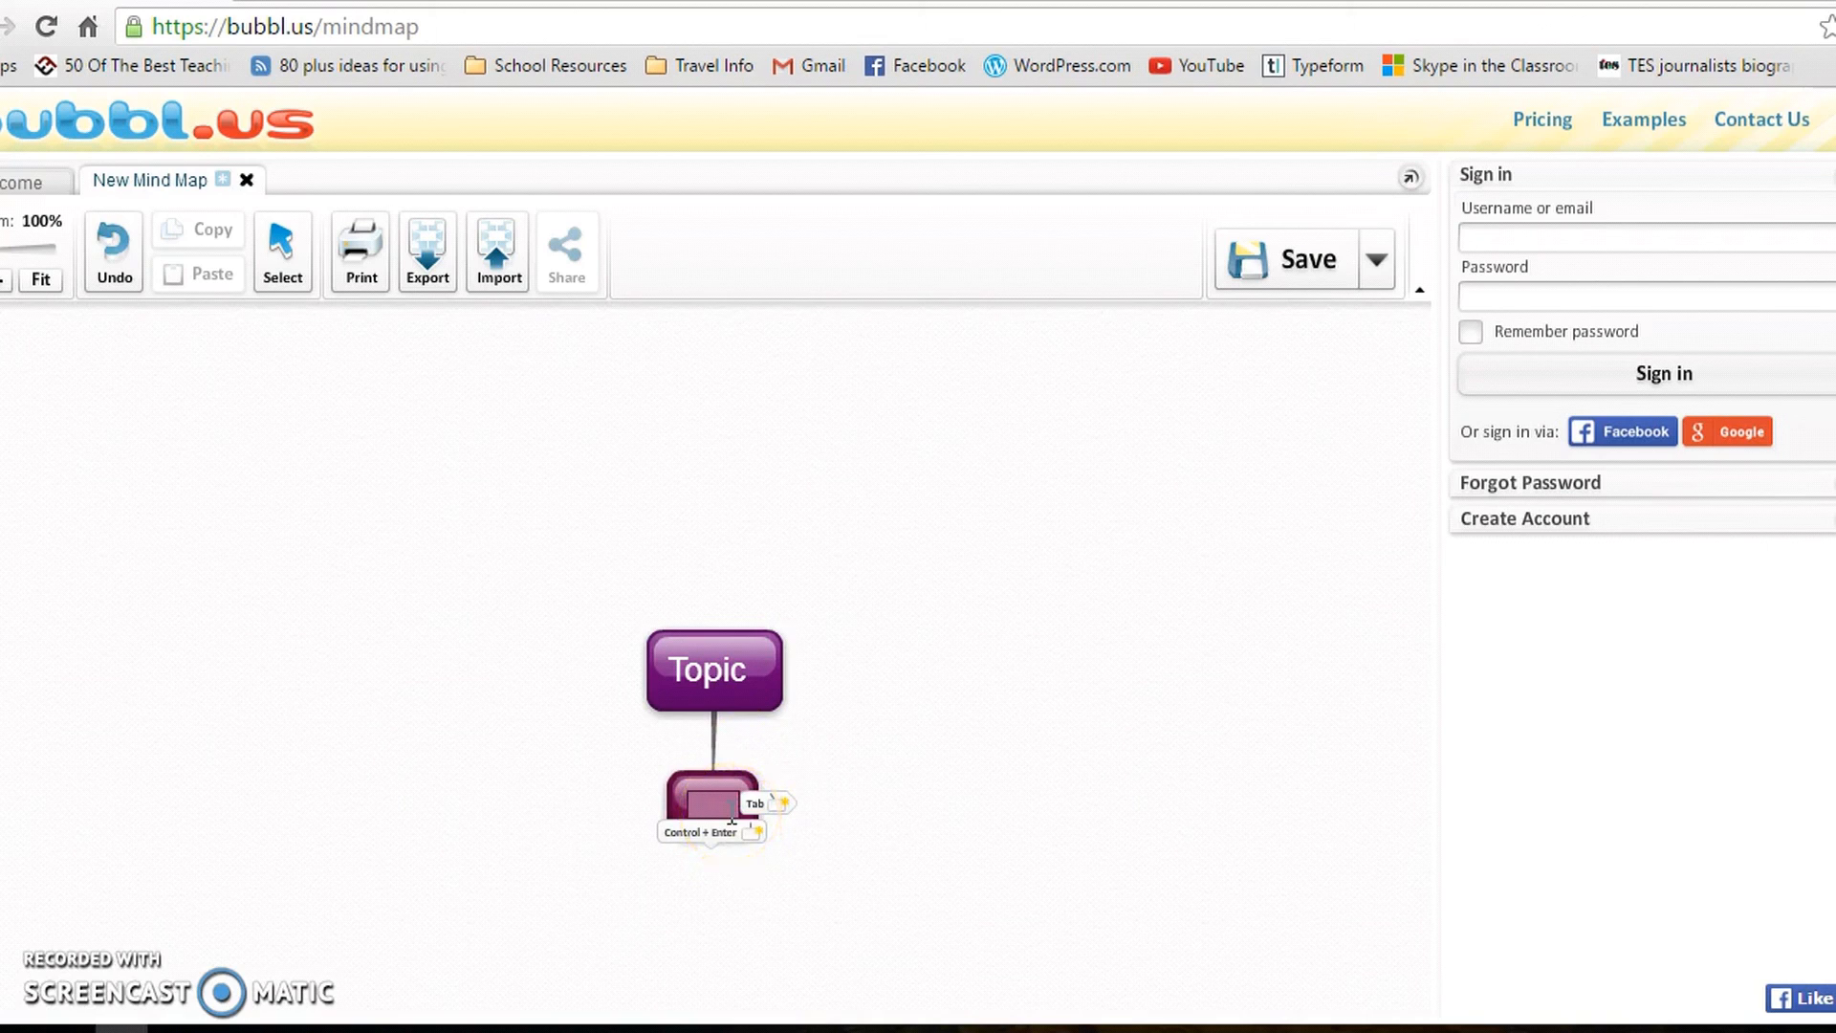
text(Subt)
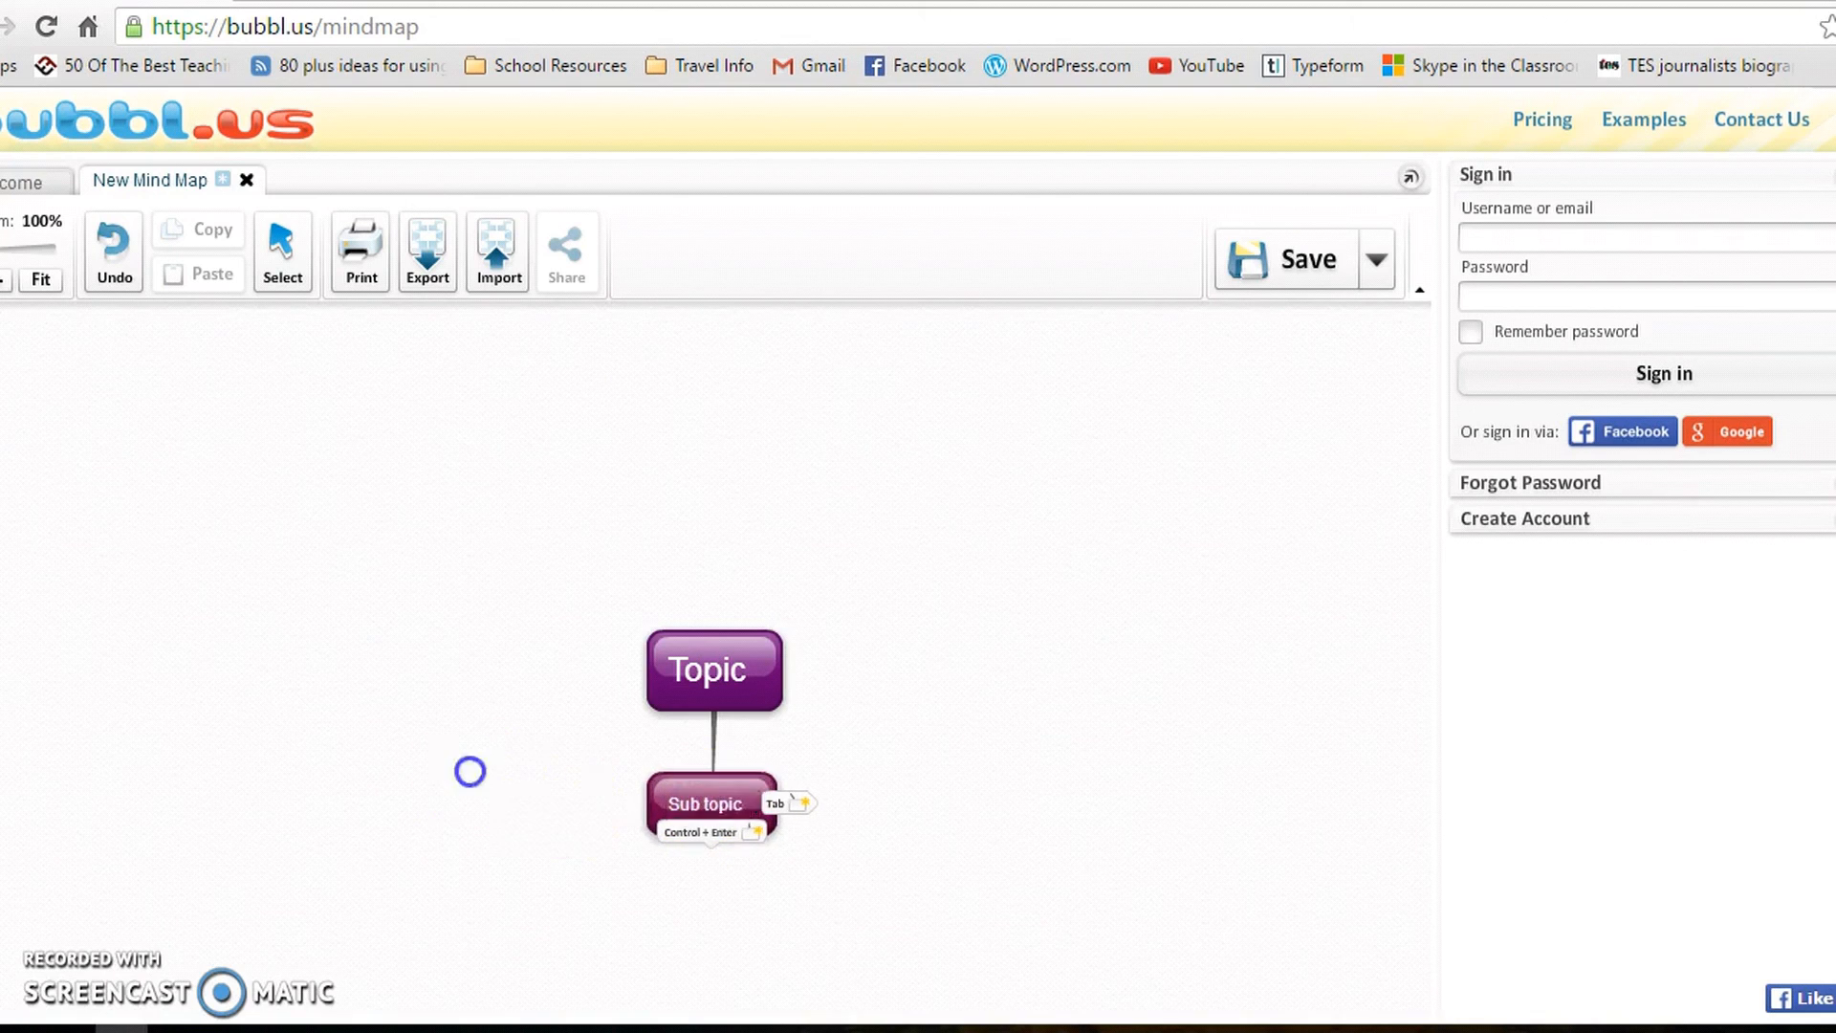
click(711, 670)
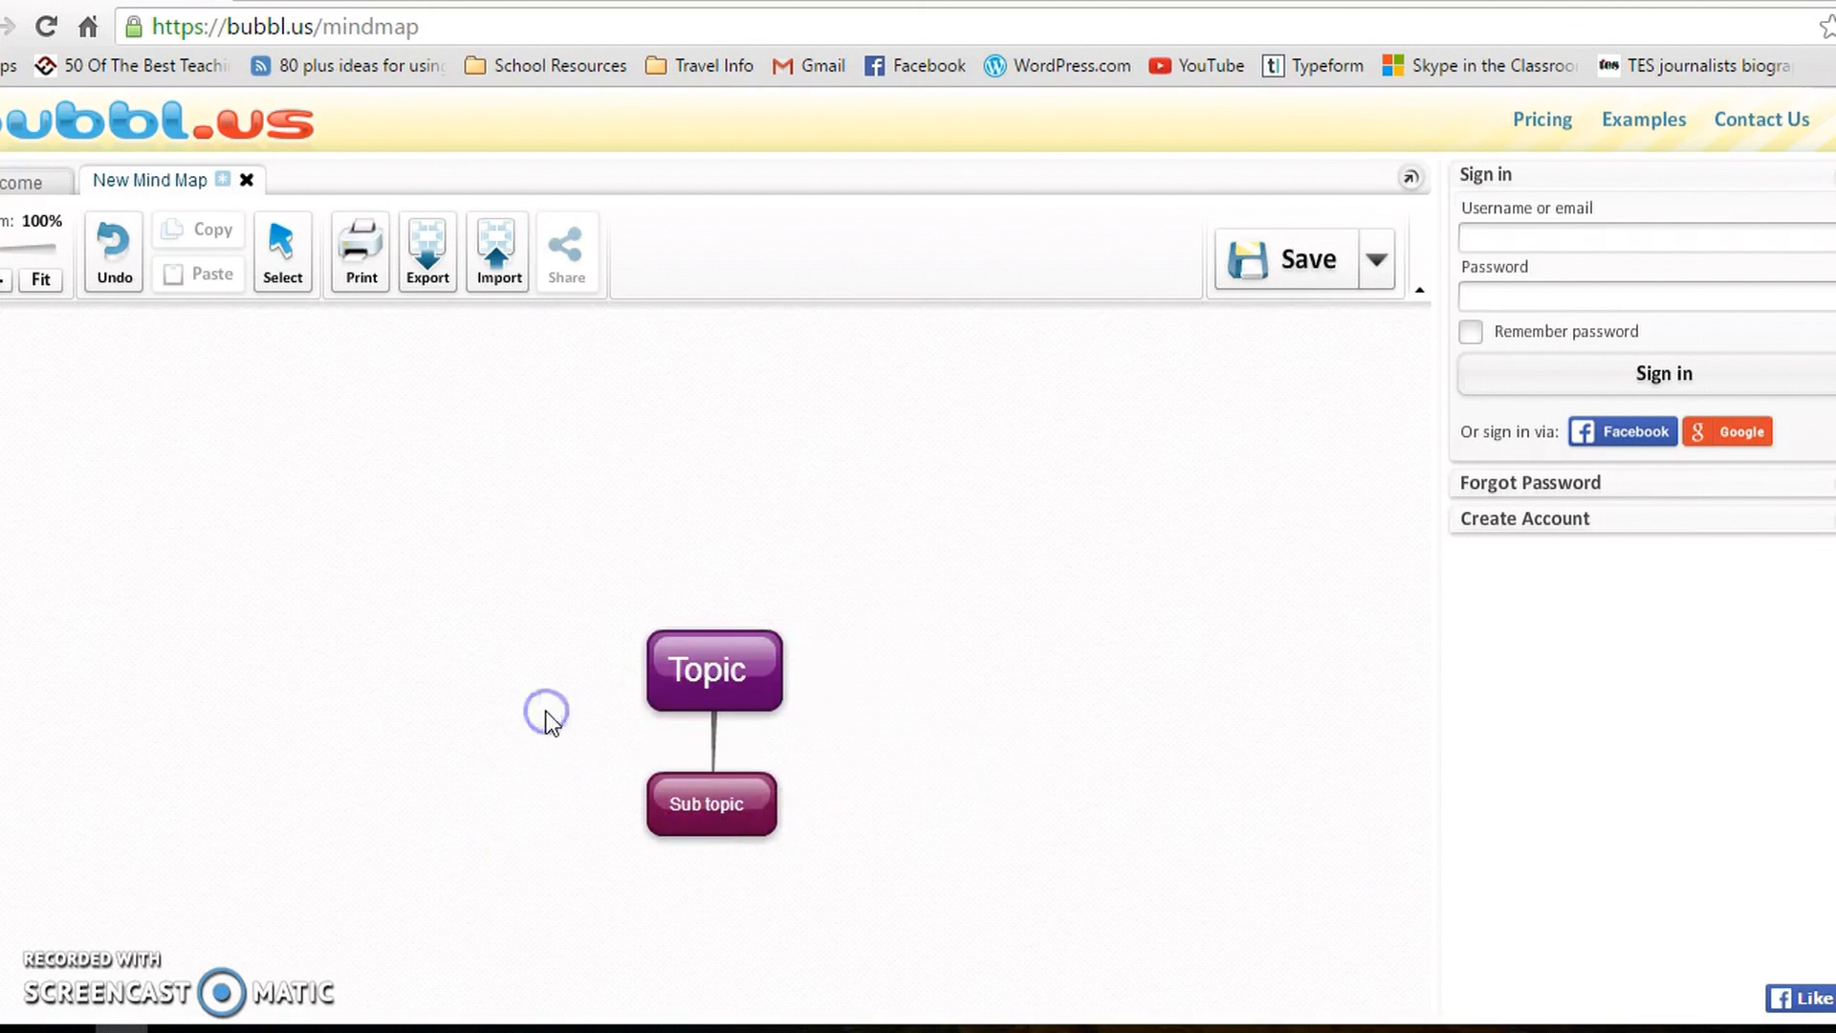
mouse_move(791, 677)
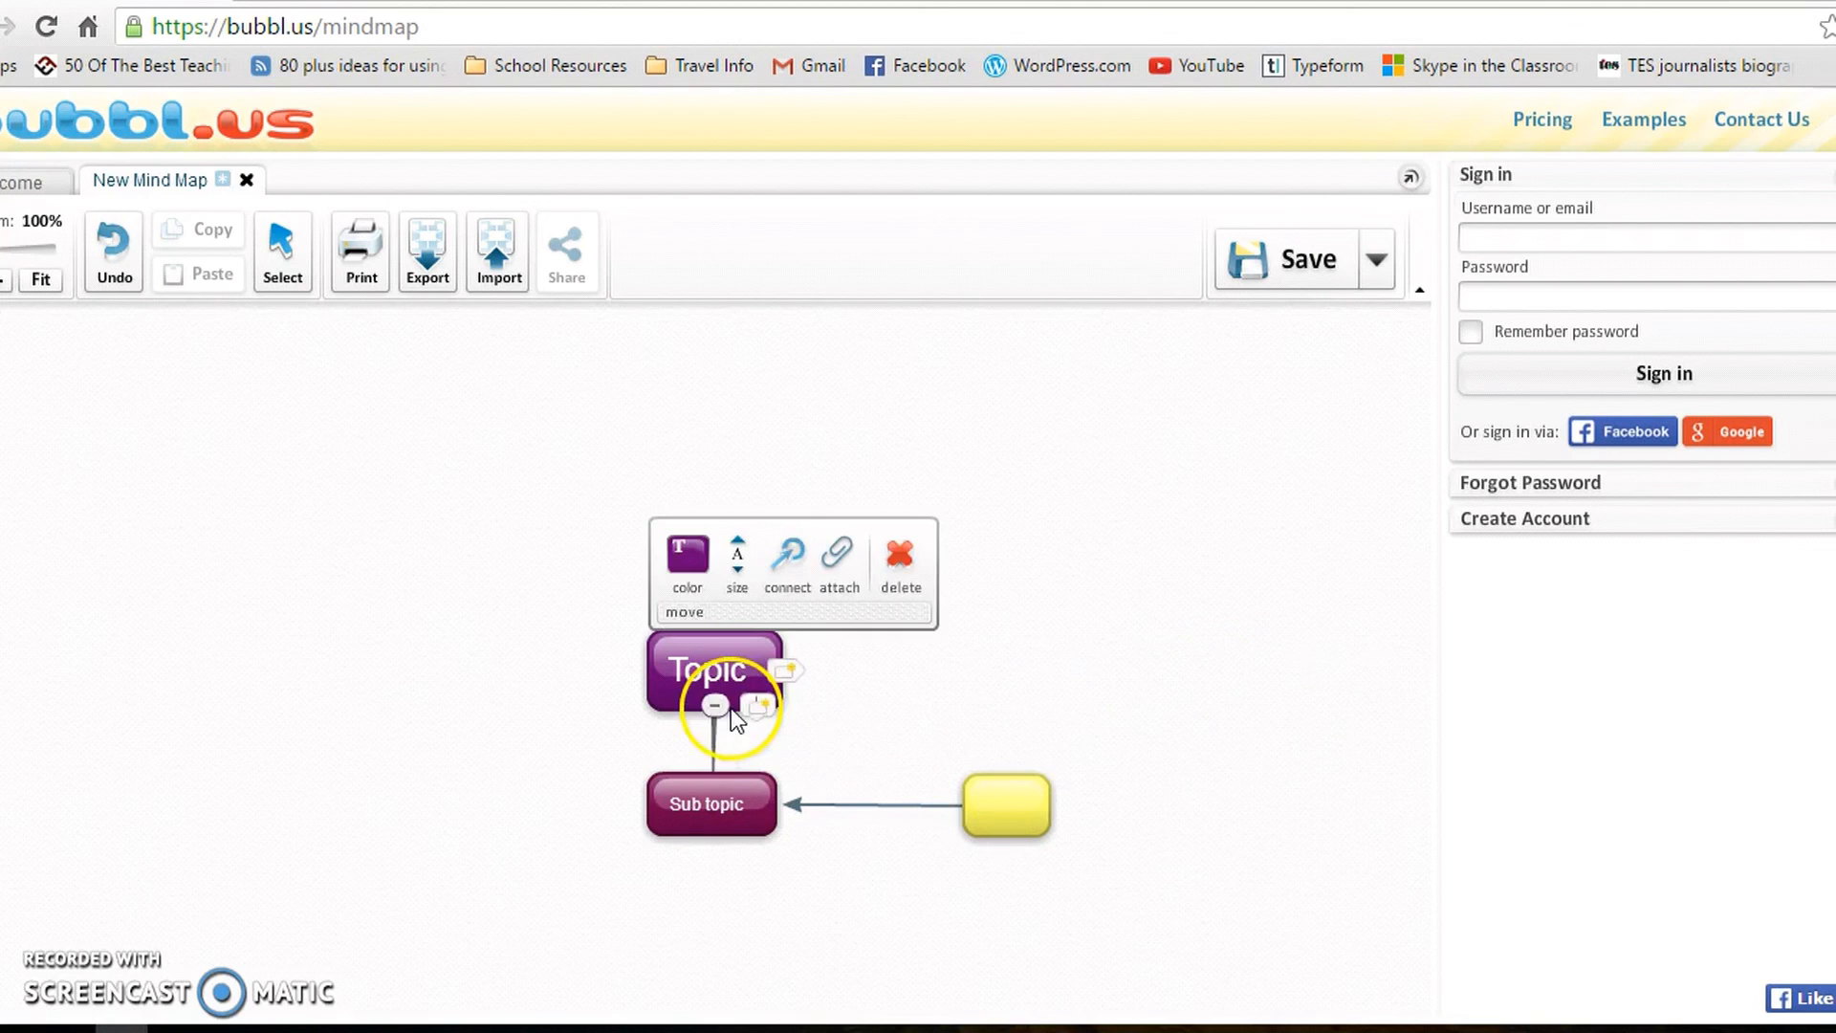
click(711, 804)
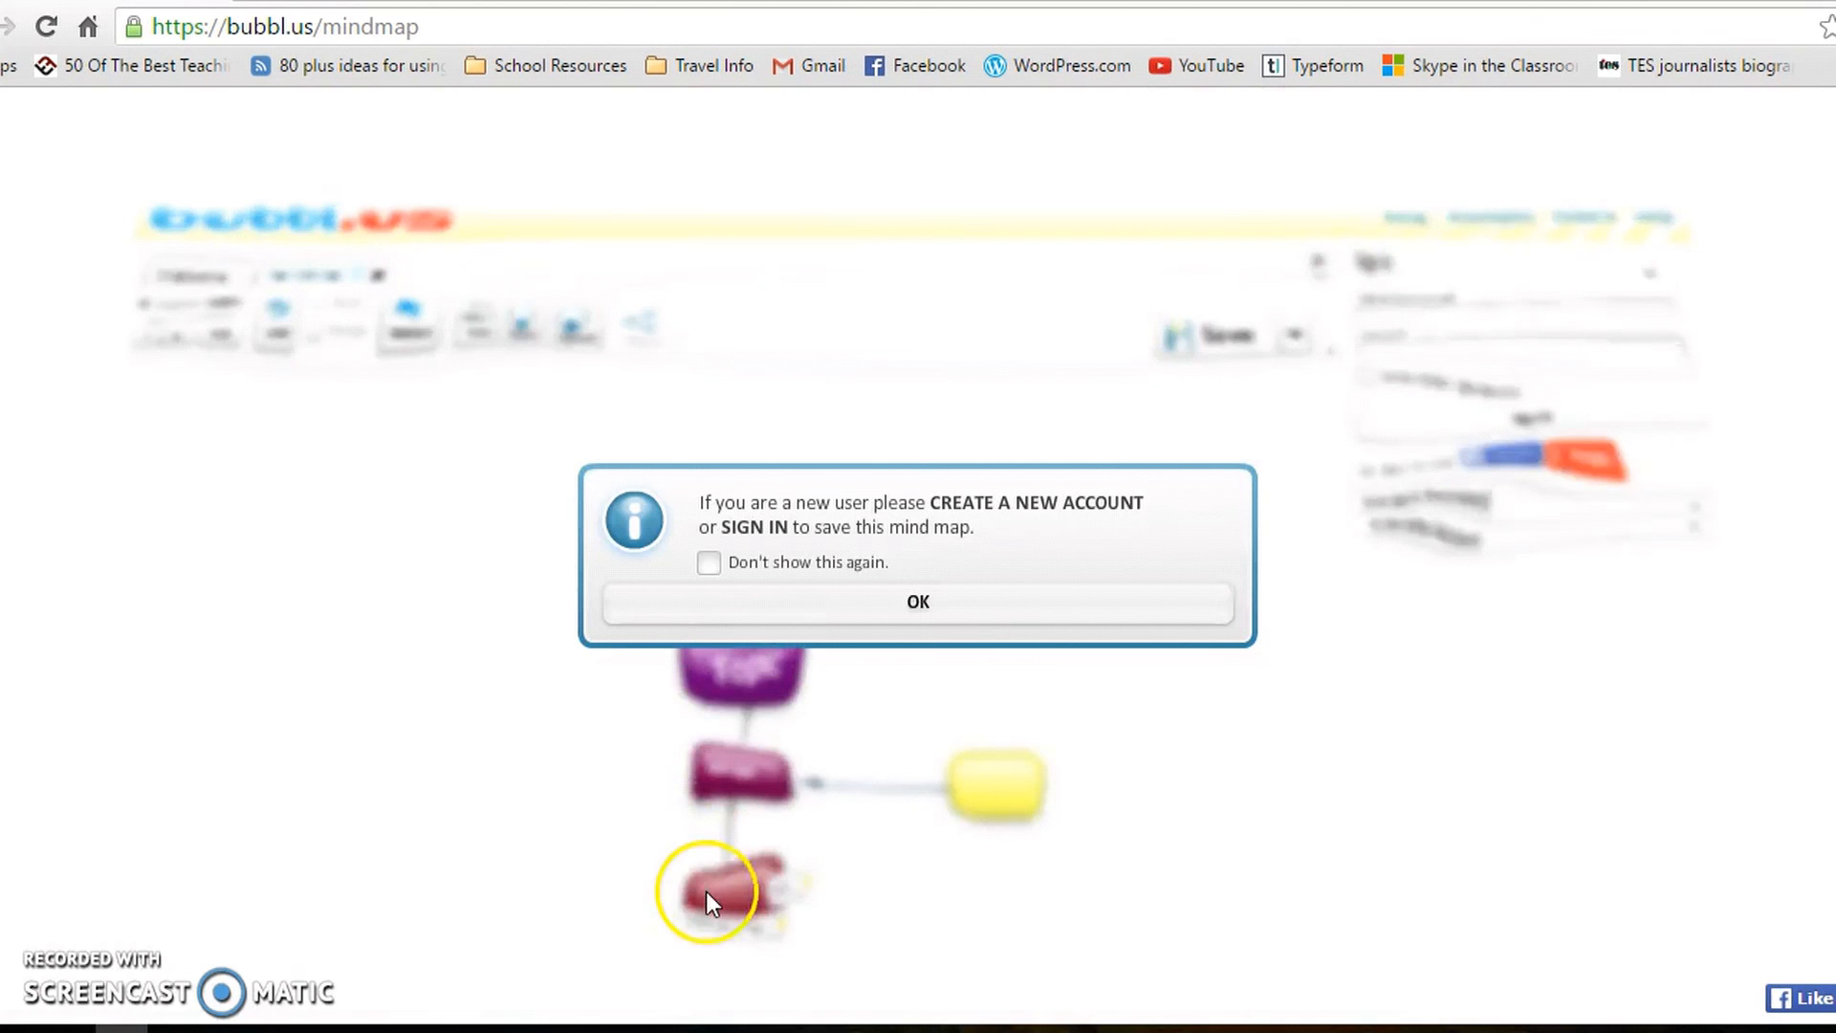
Tick 'Don't show this again' on the sign-in-to-save notice and dismiss it with OK
click(709, 564)
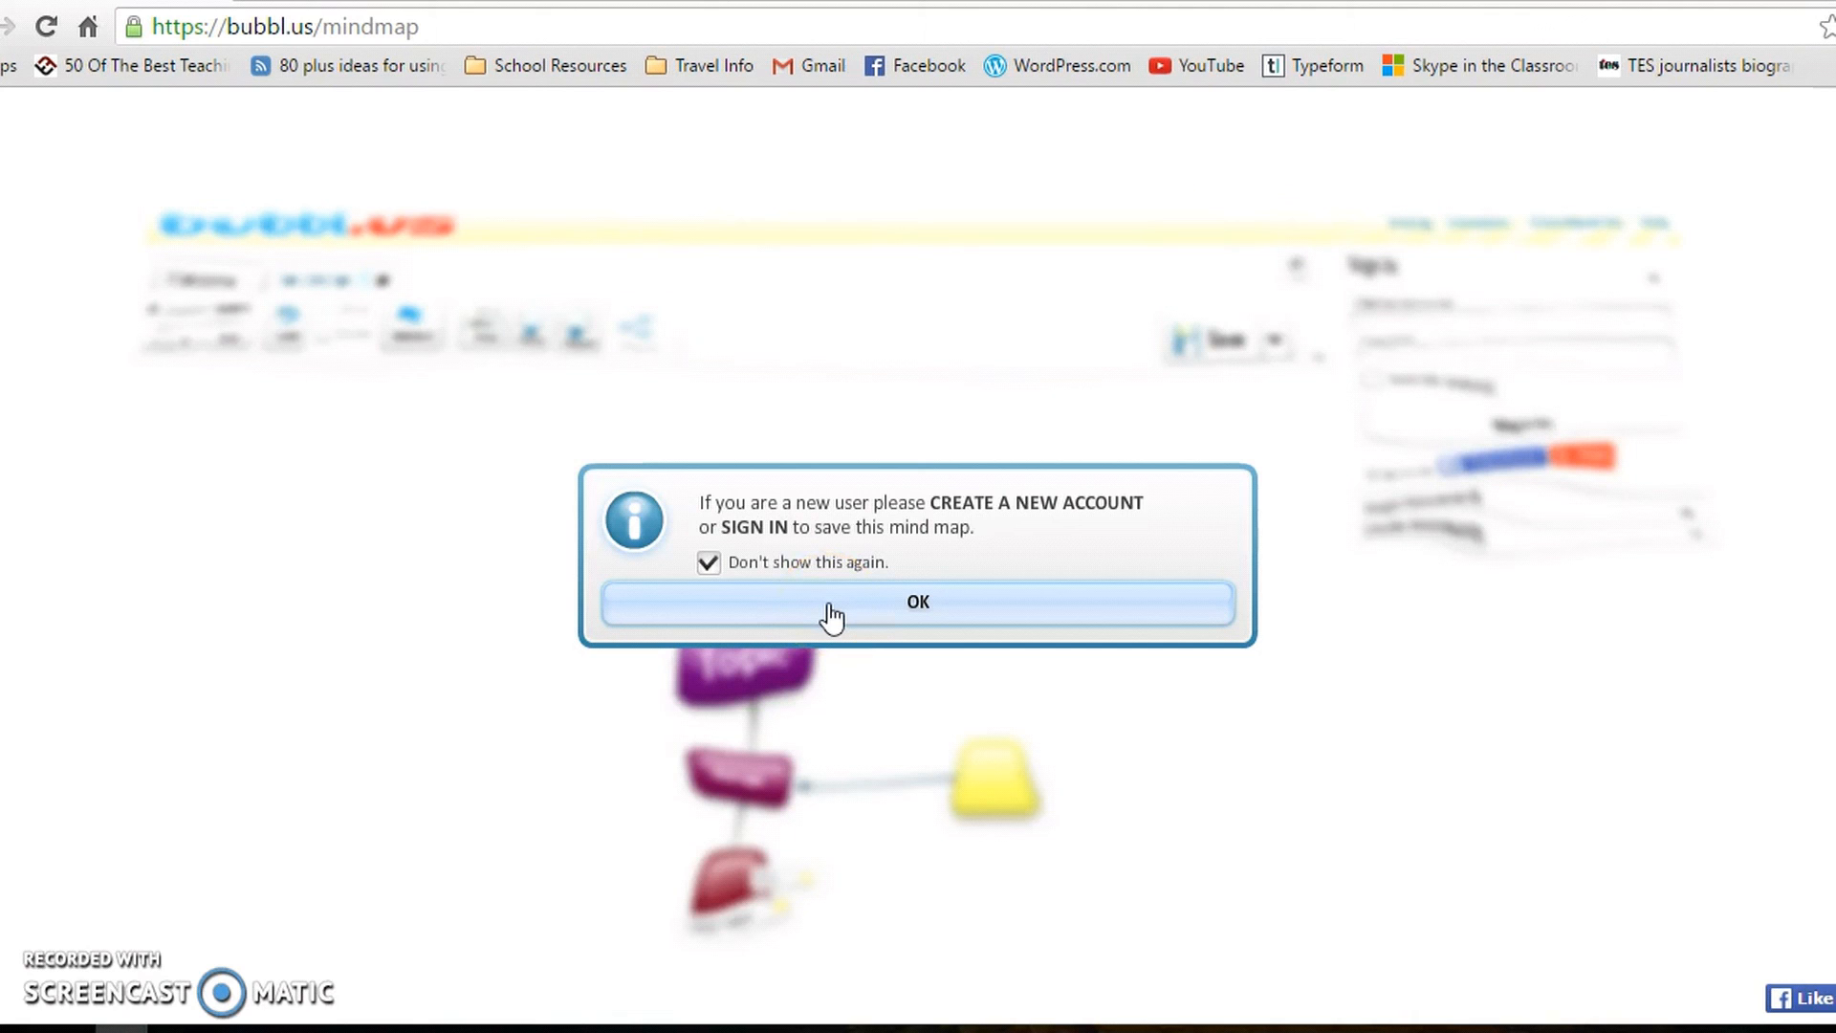
click(918, 602)
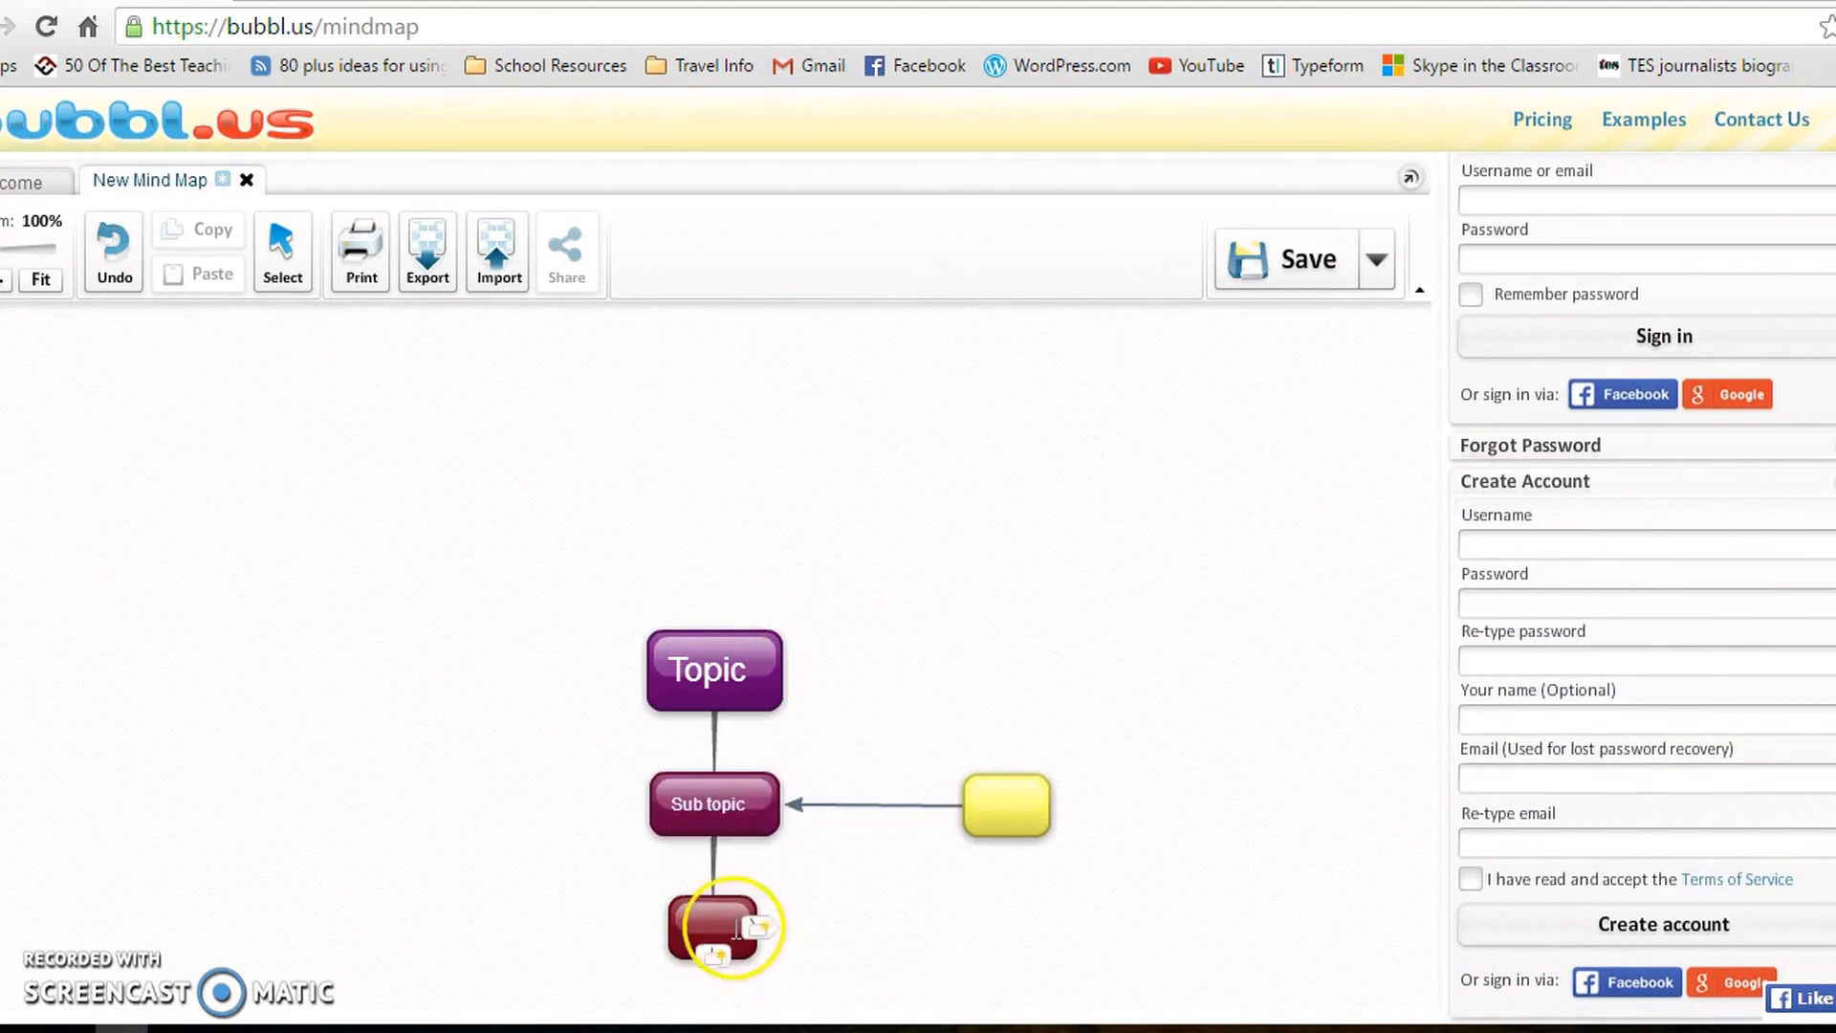
mouse_move(317, 855)
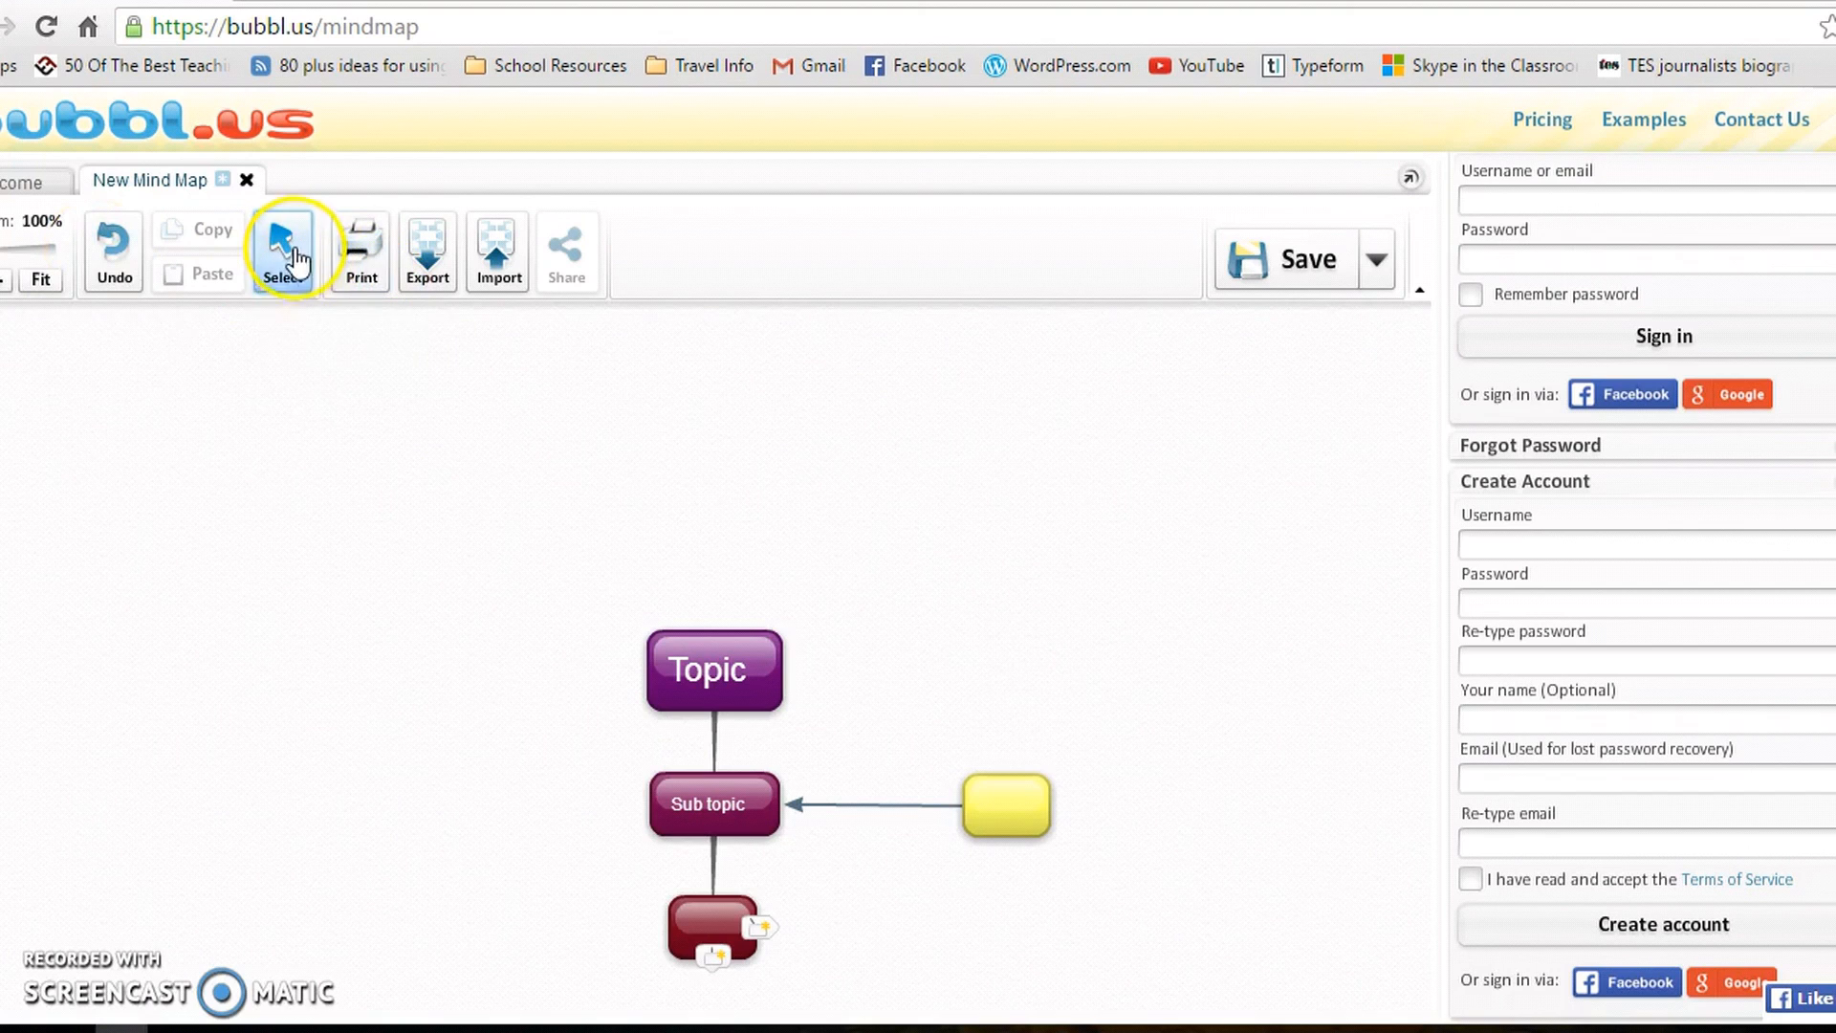
mouse_move(282, 246)
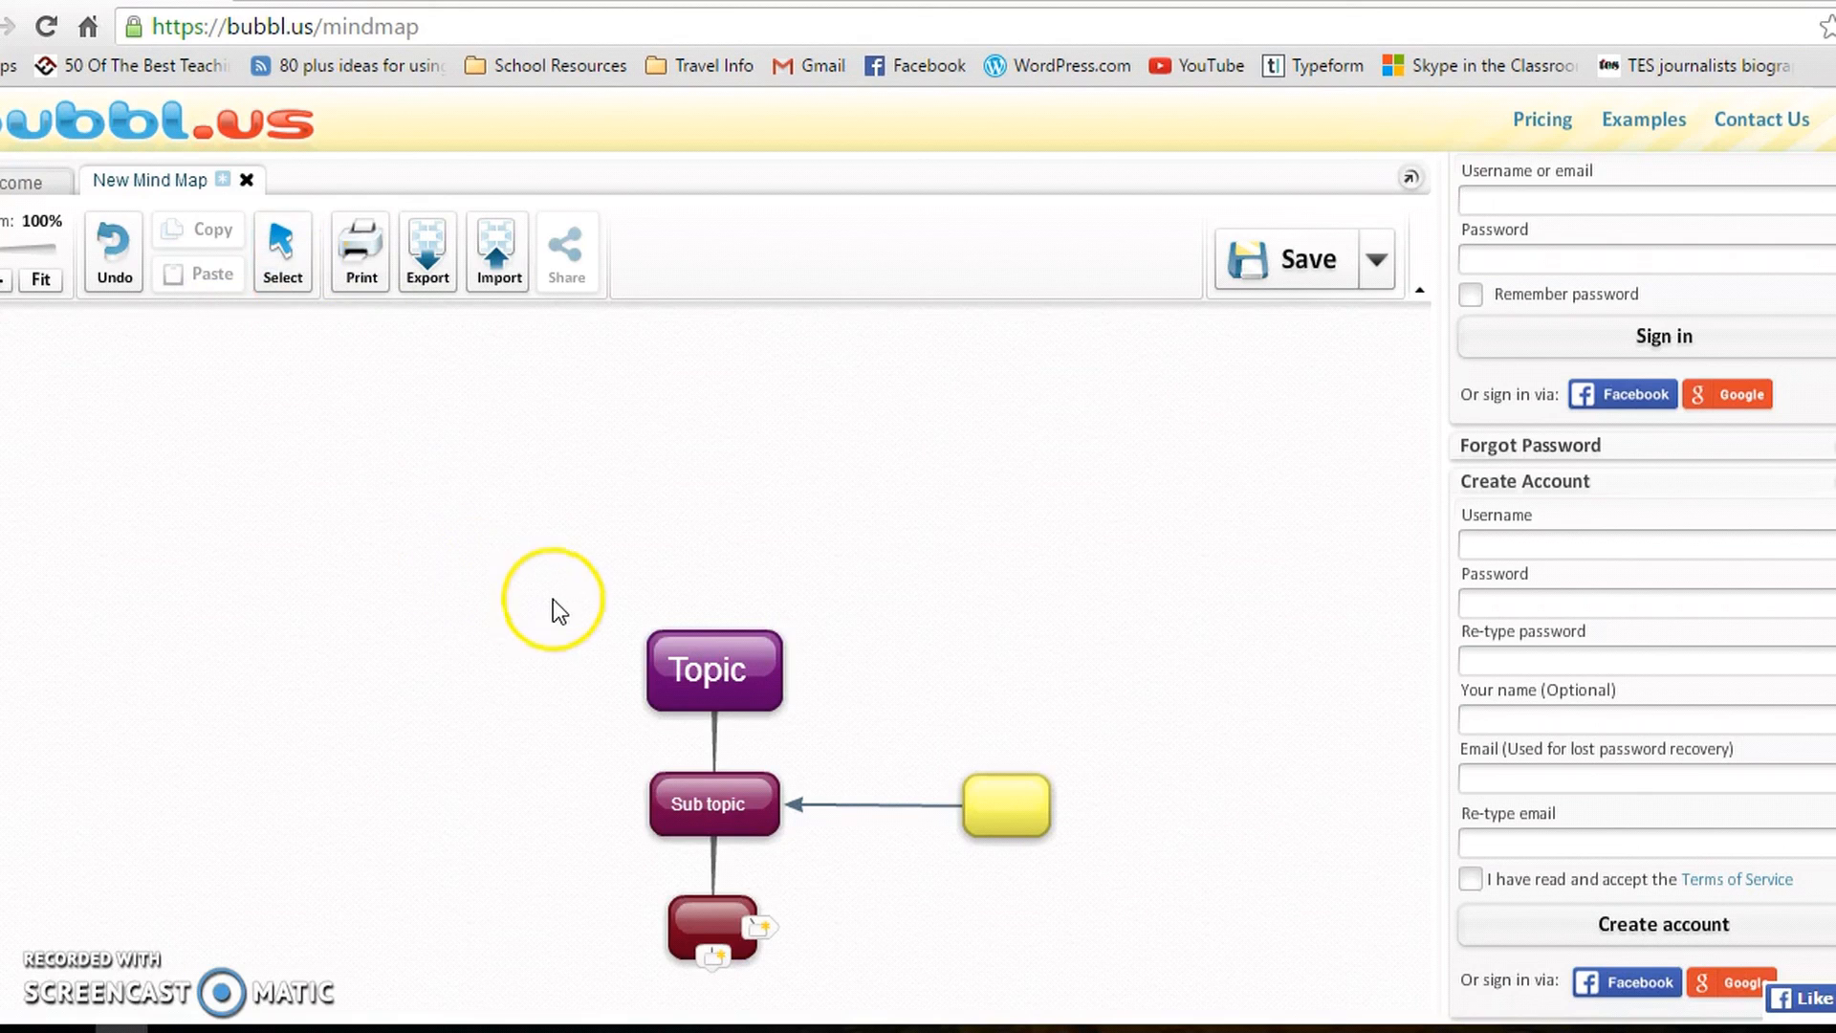
mouse_move(1352, 264)
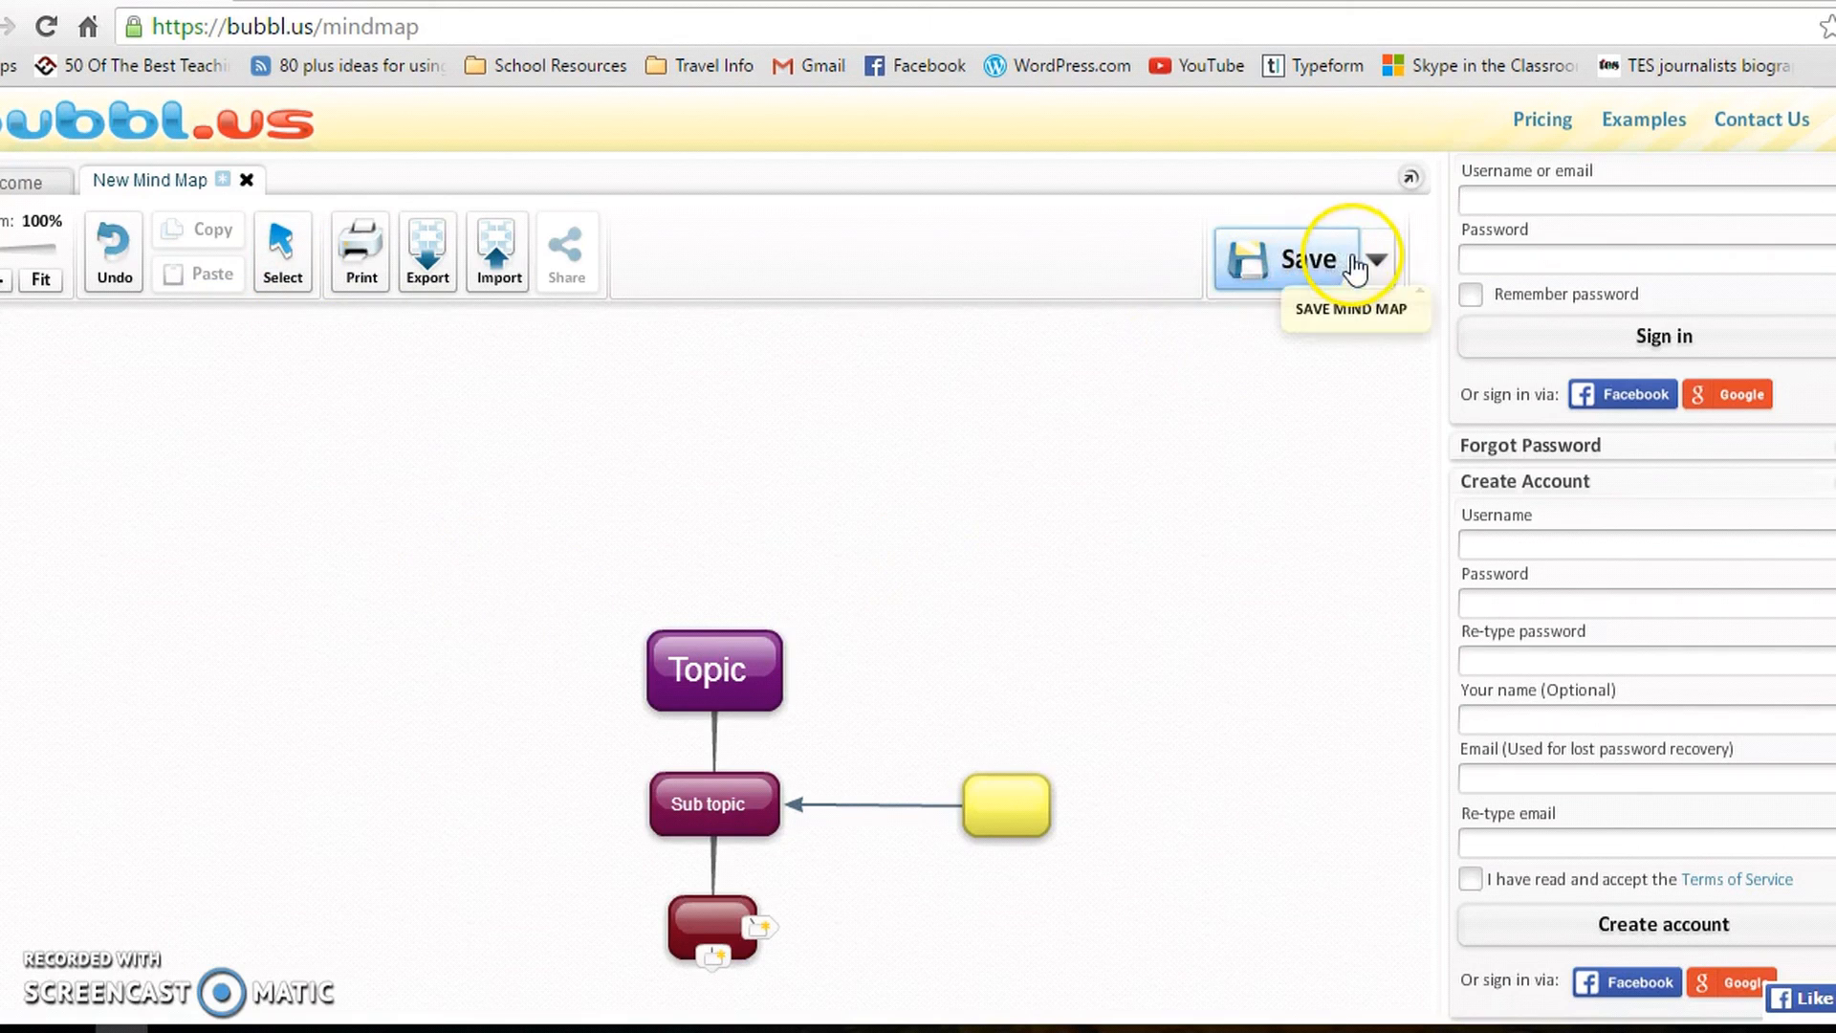
mouse_move(1551, 404)
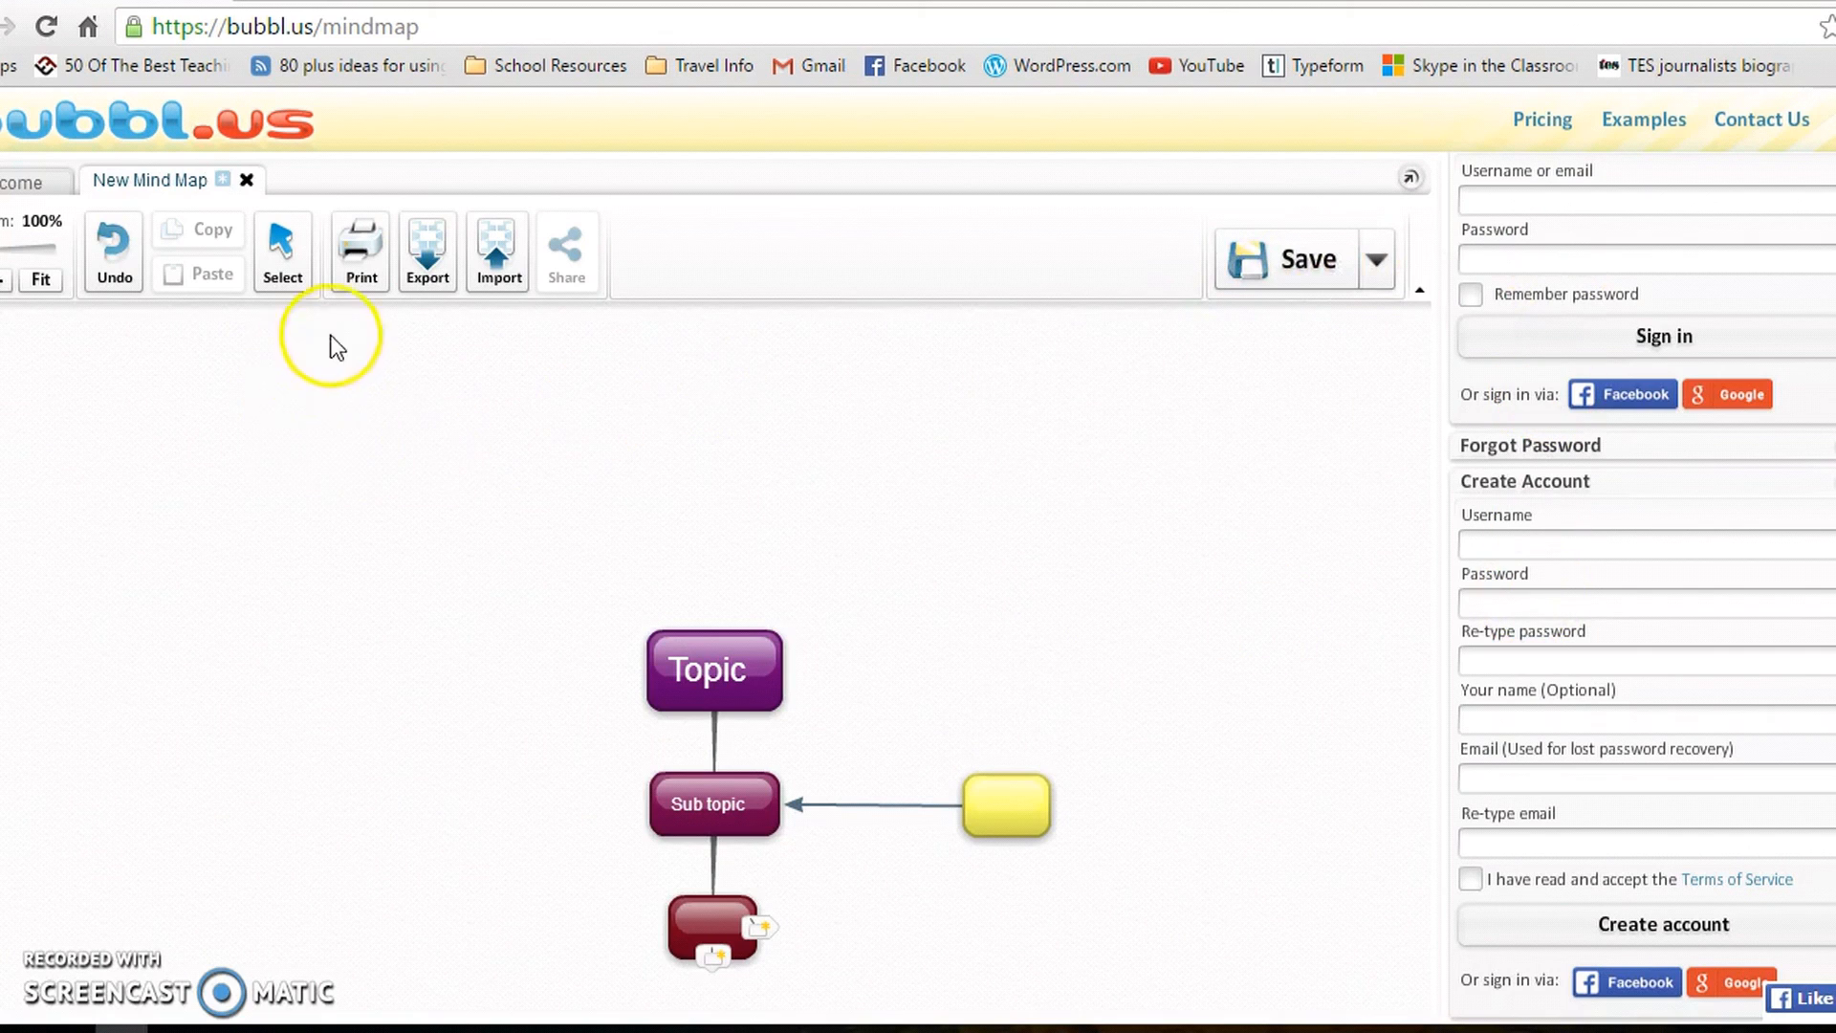
mouse_move(359, 250)
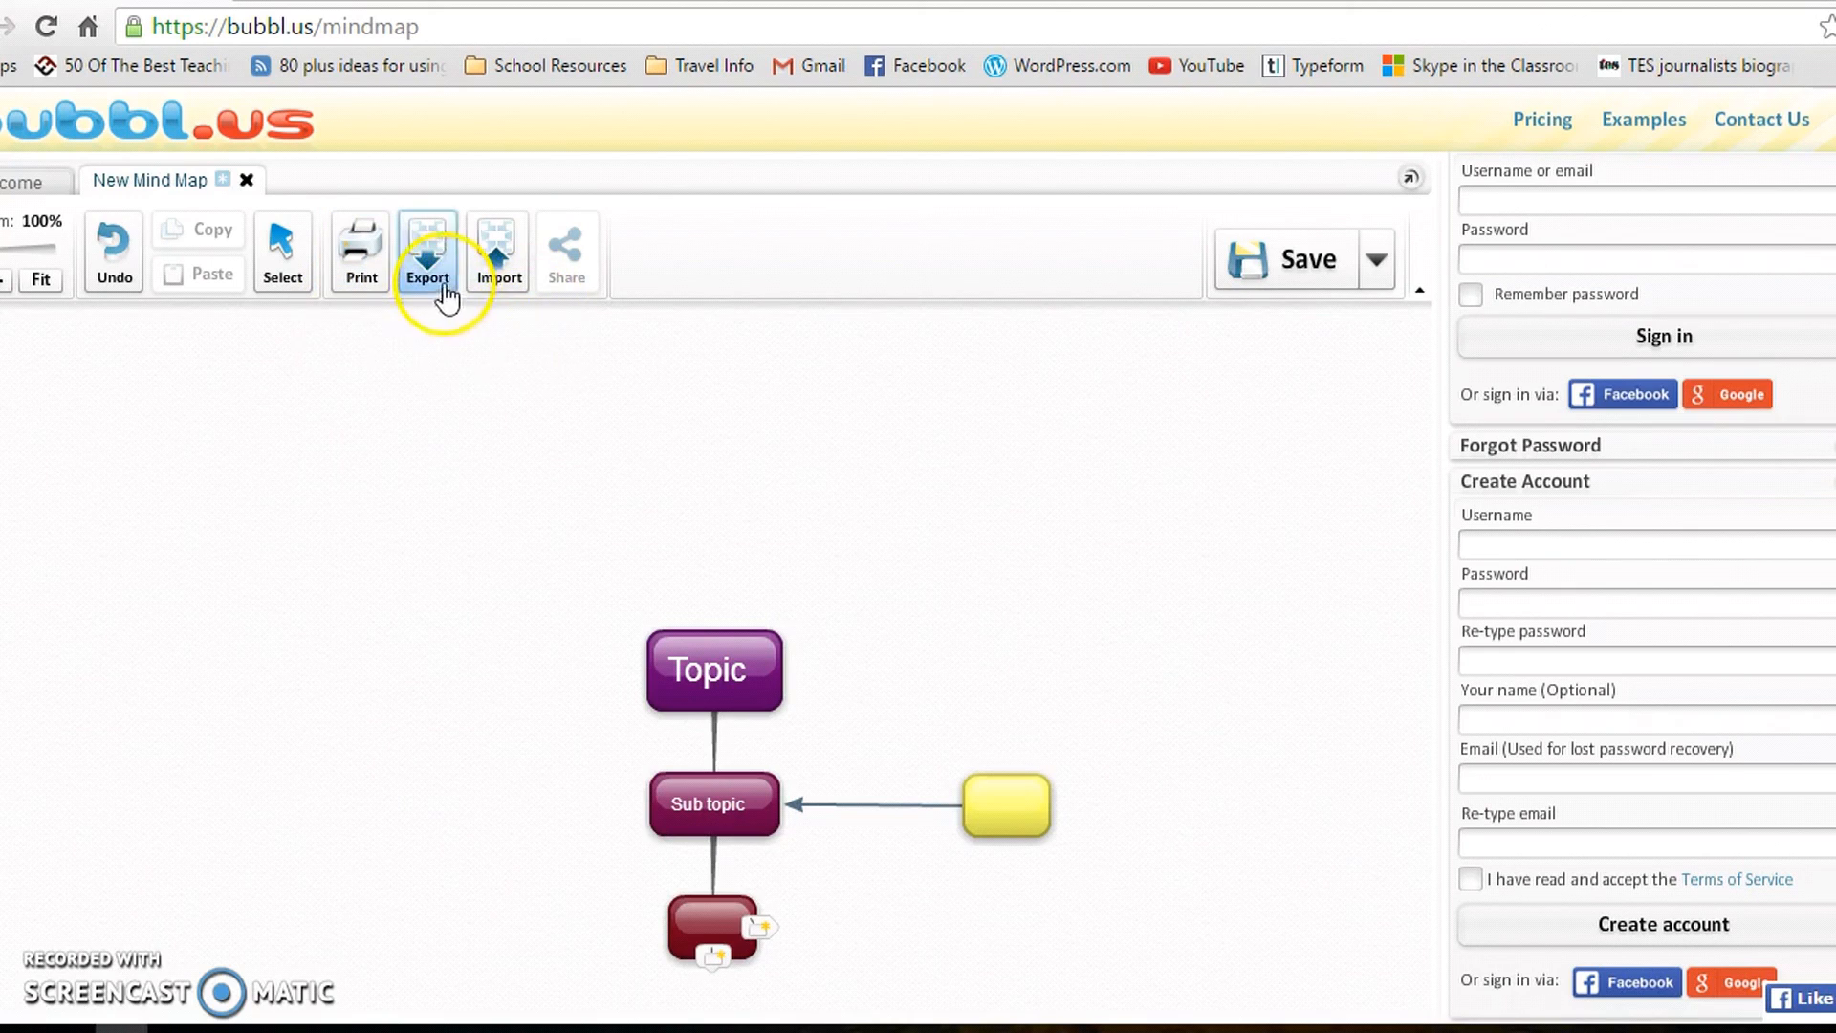
Export the map in JPG Image format and save the file to the Desktop
click(426, 246)
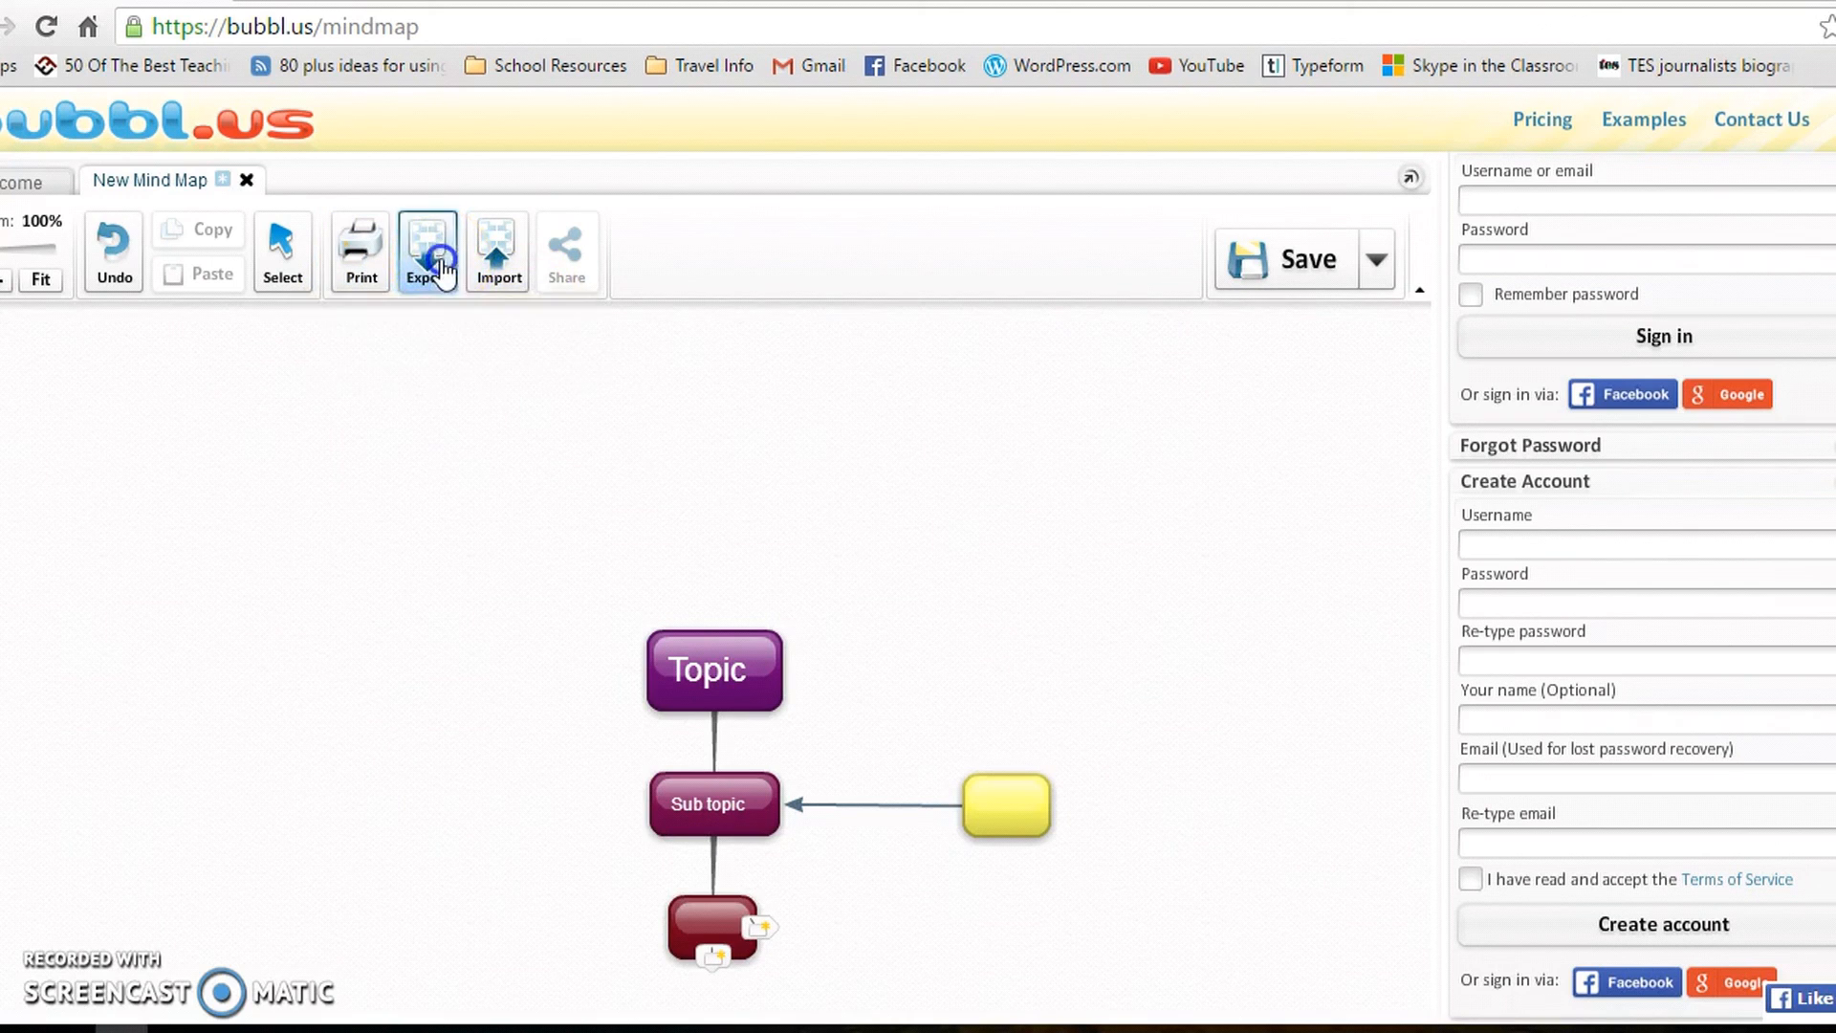
click(426, 250)
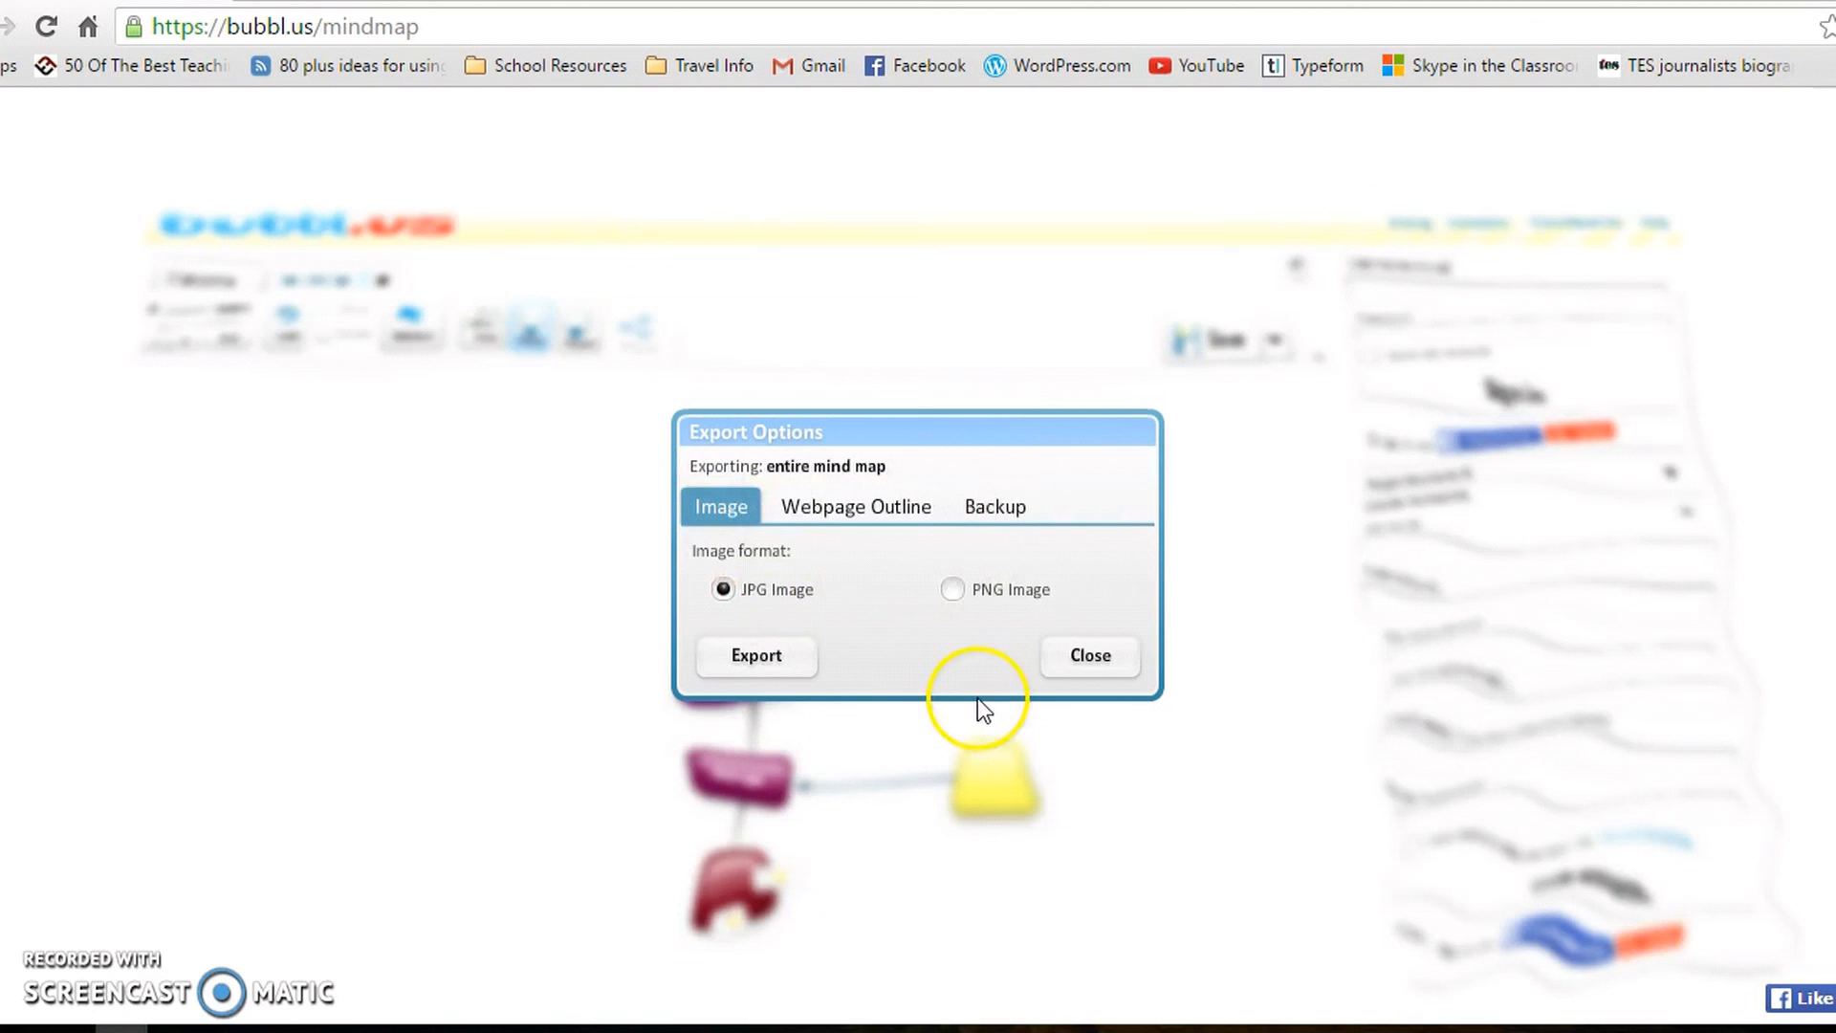
click(755, 656)
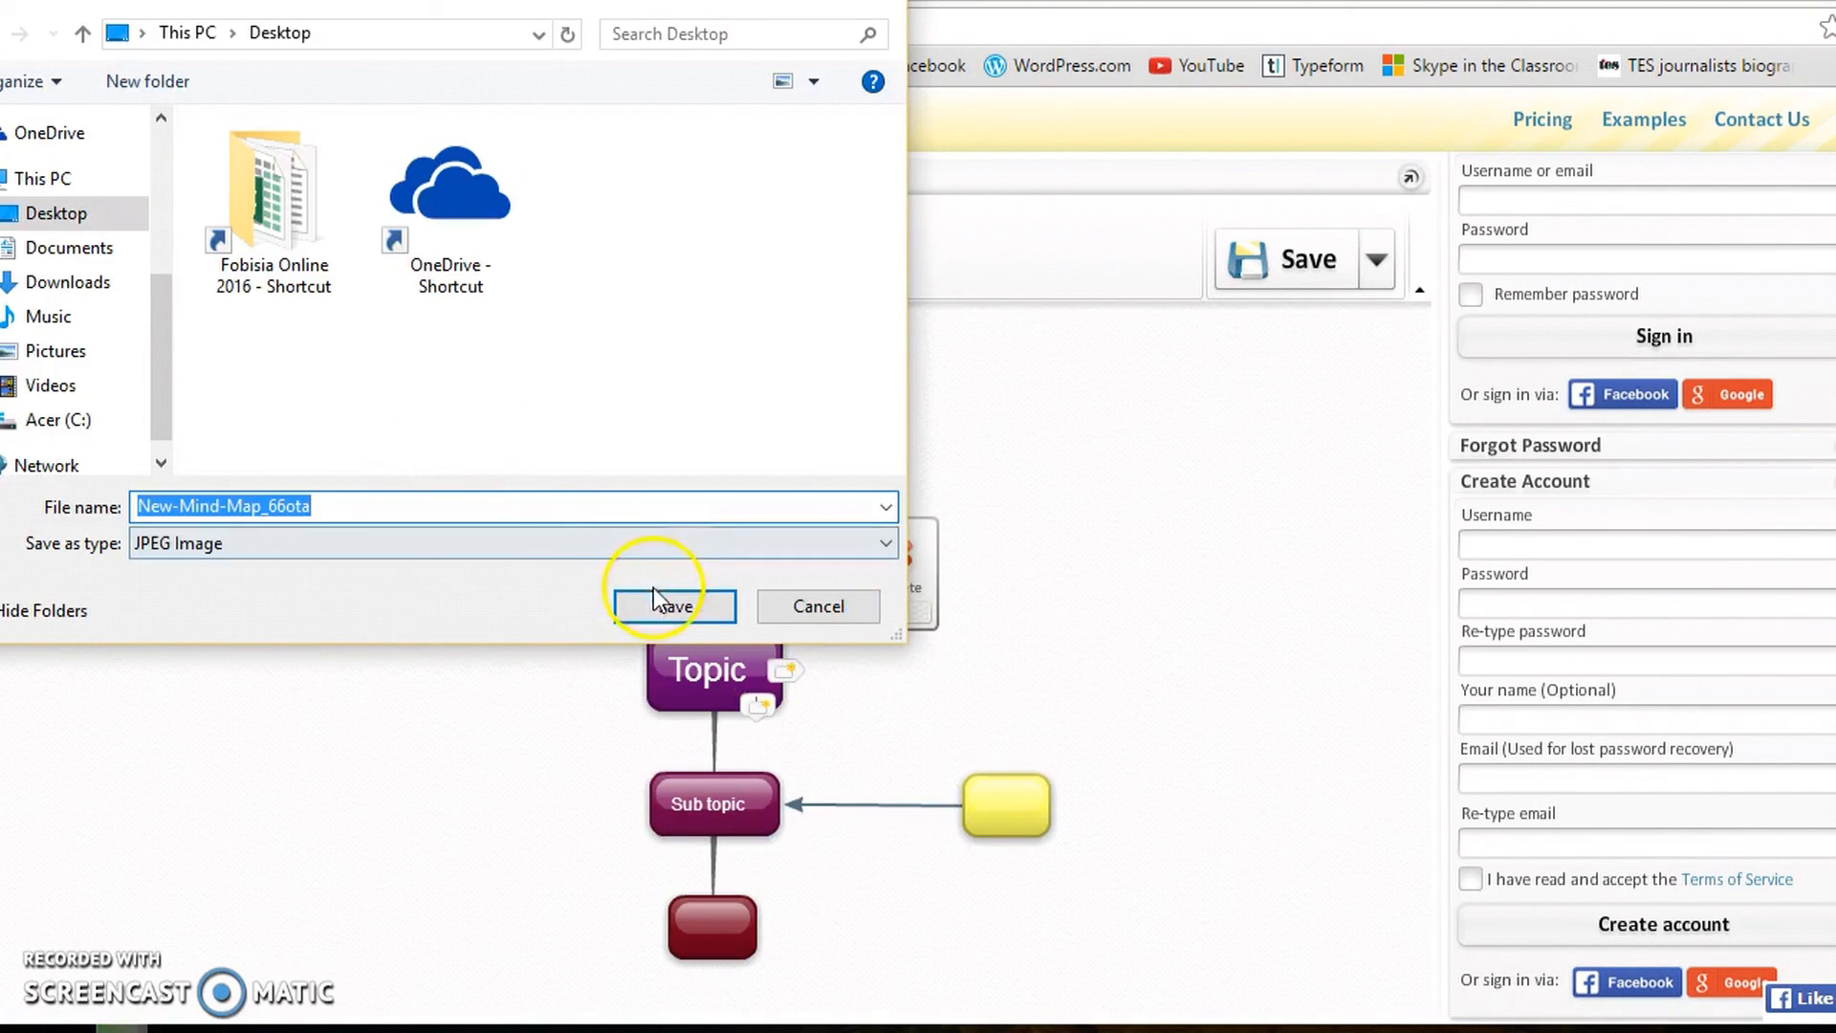
click(672, 605)
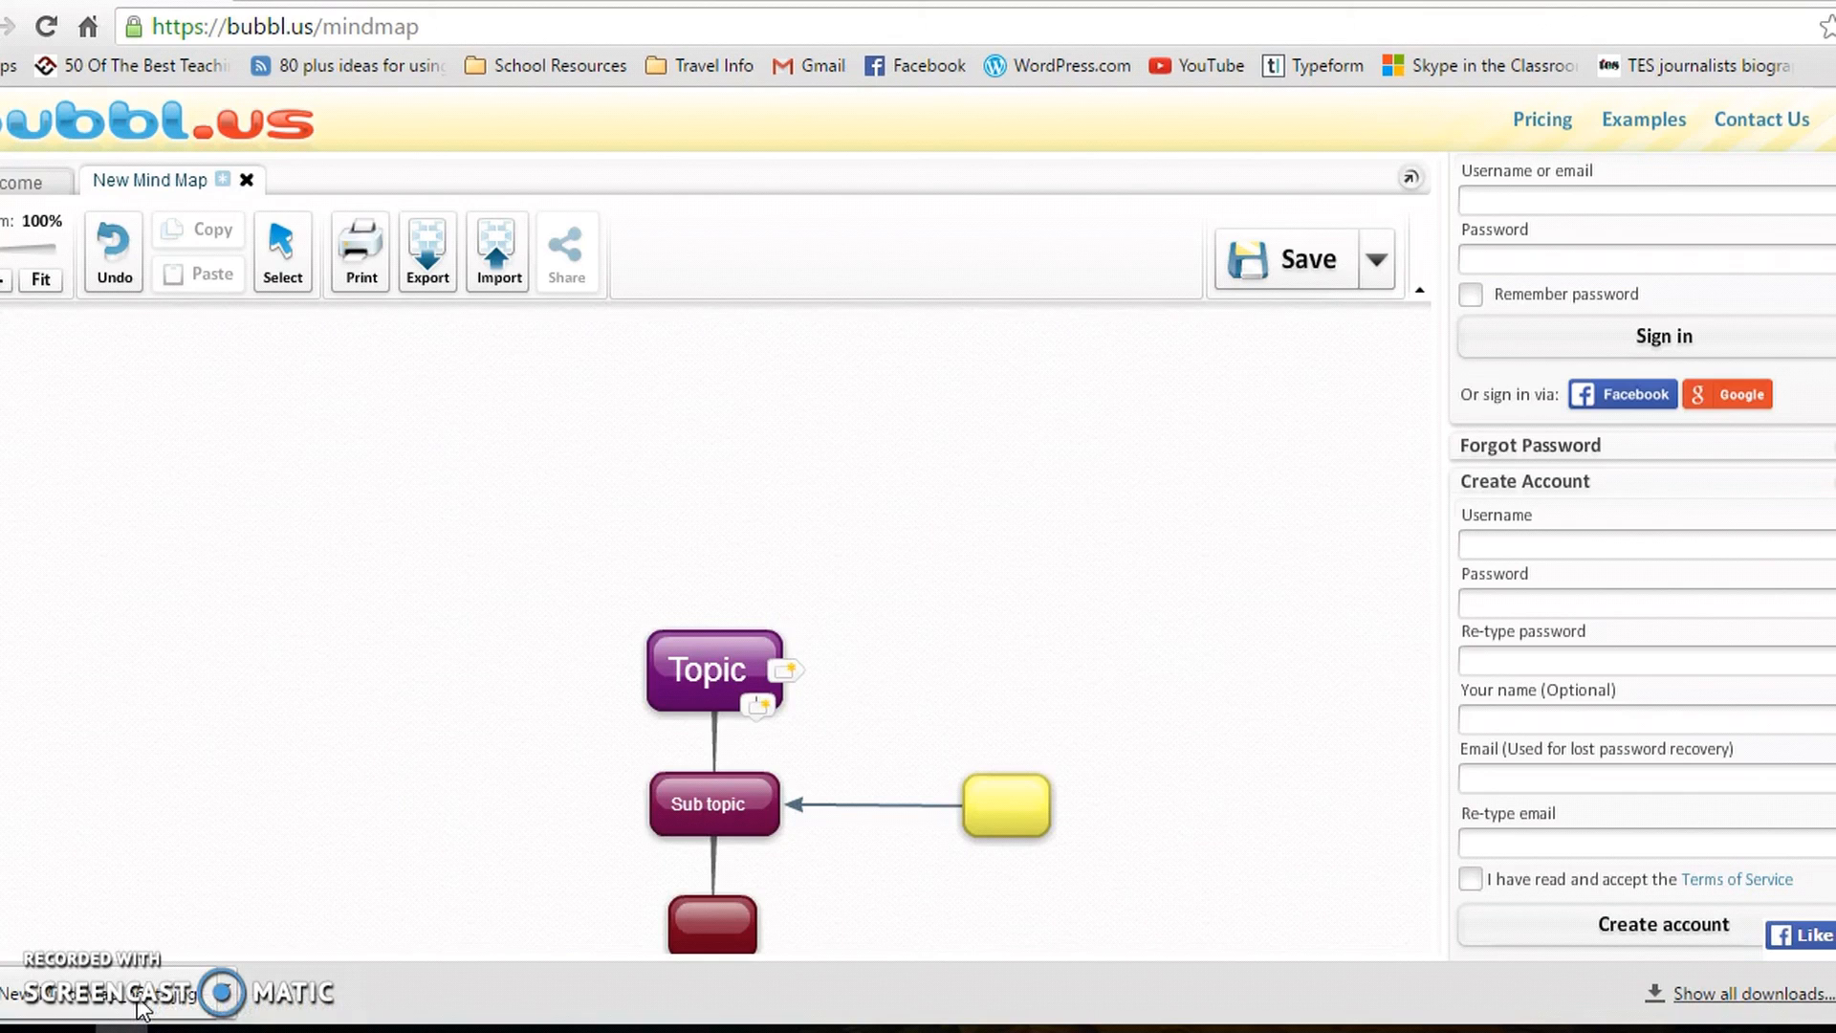
click(711, 668)
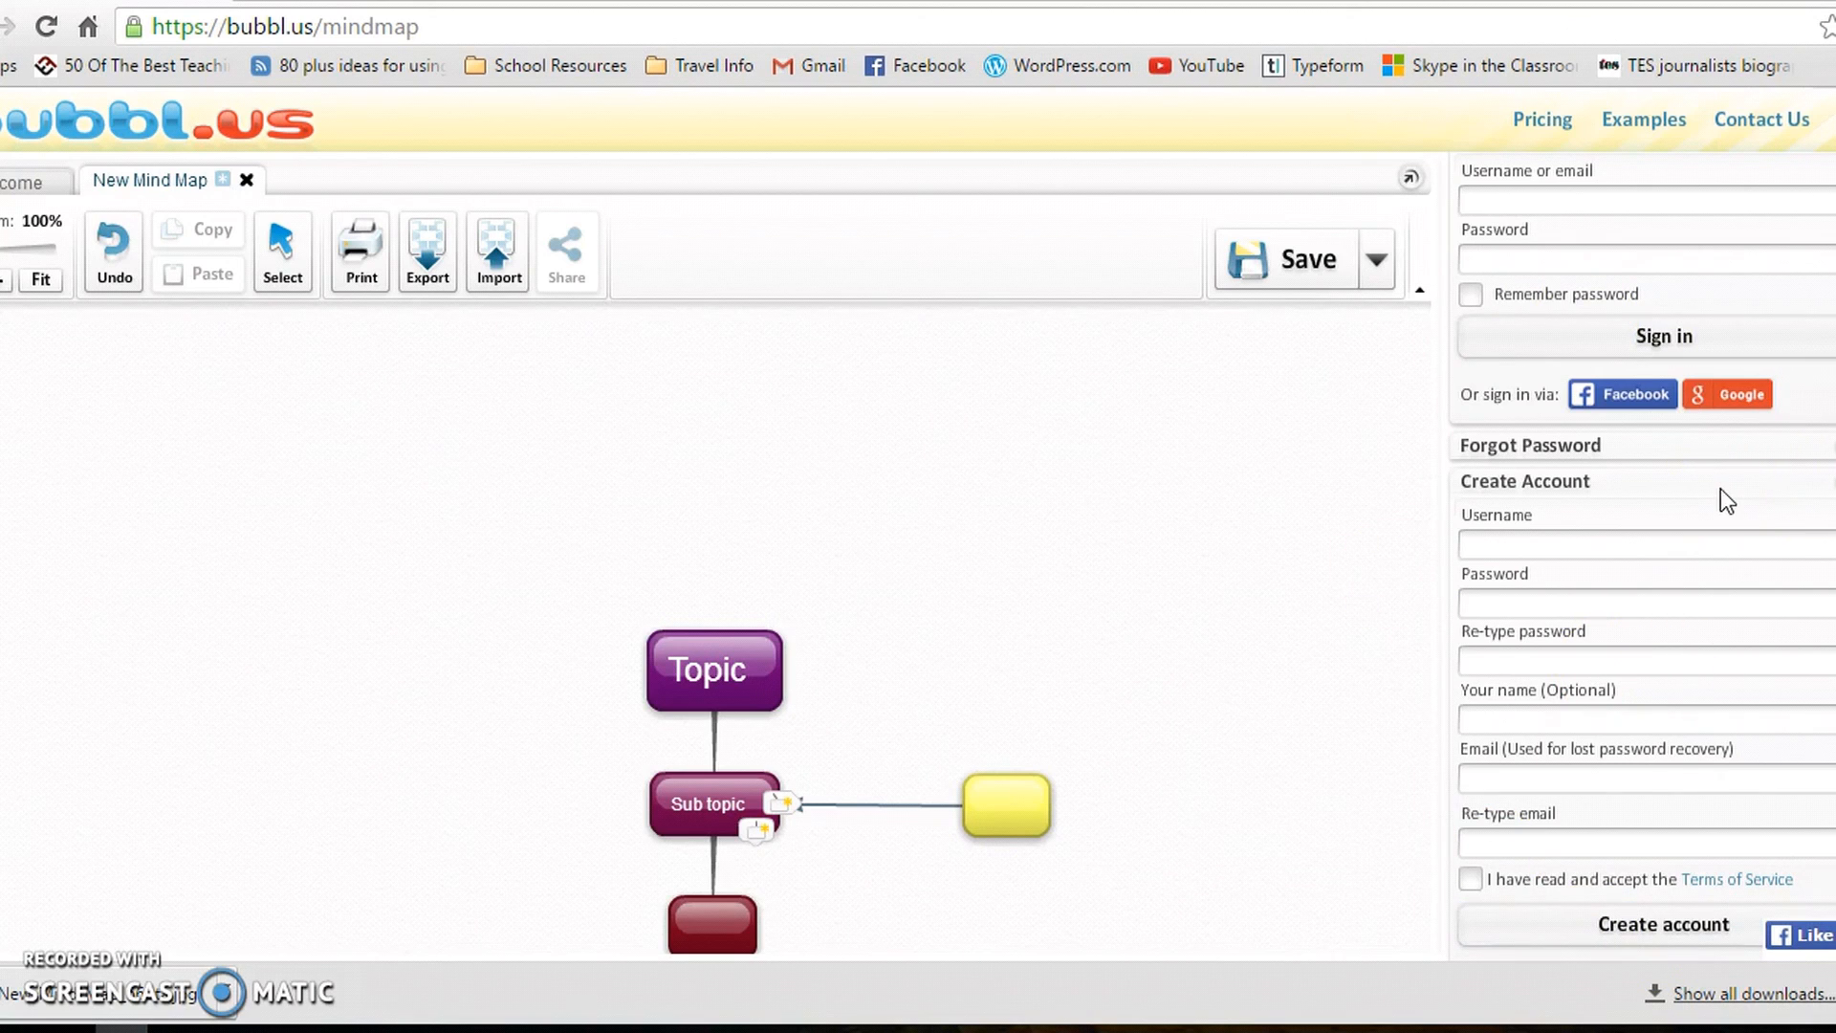
click(856, 541)
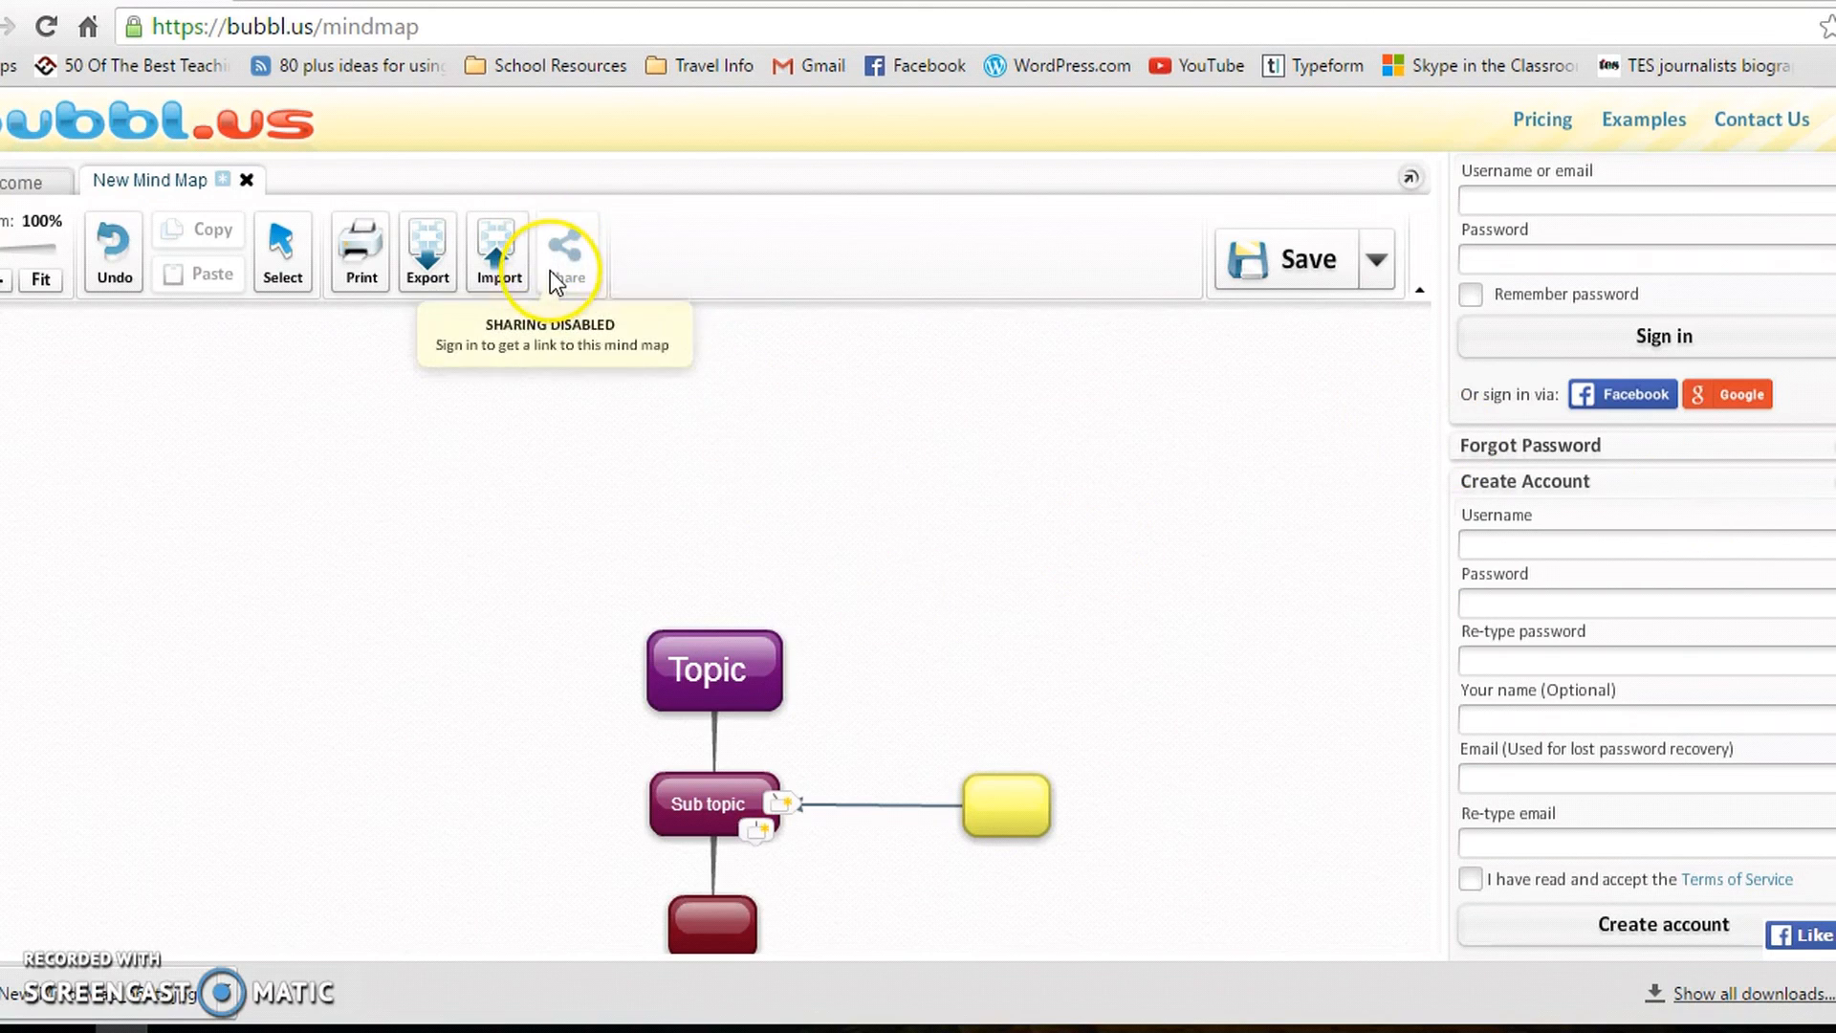
mouse_move(987, 542)
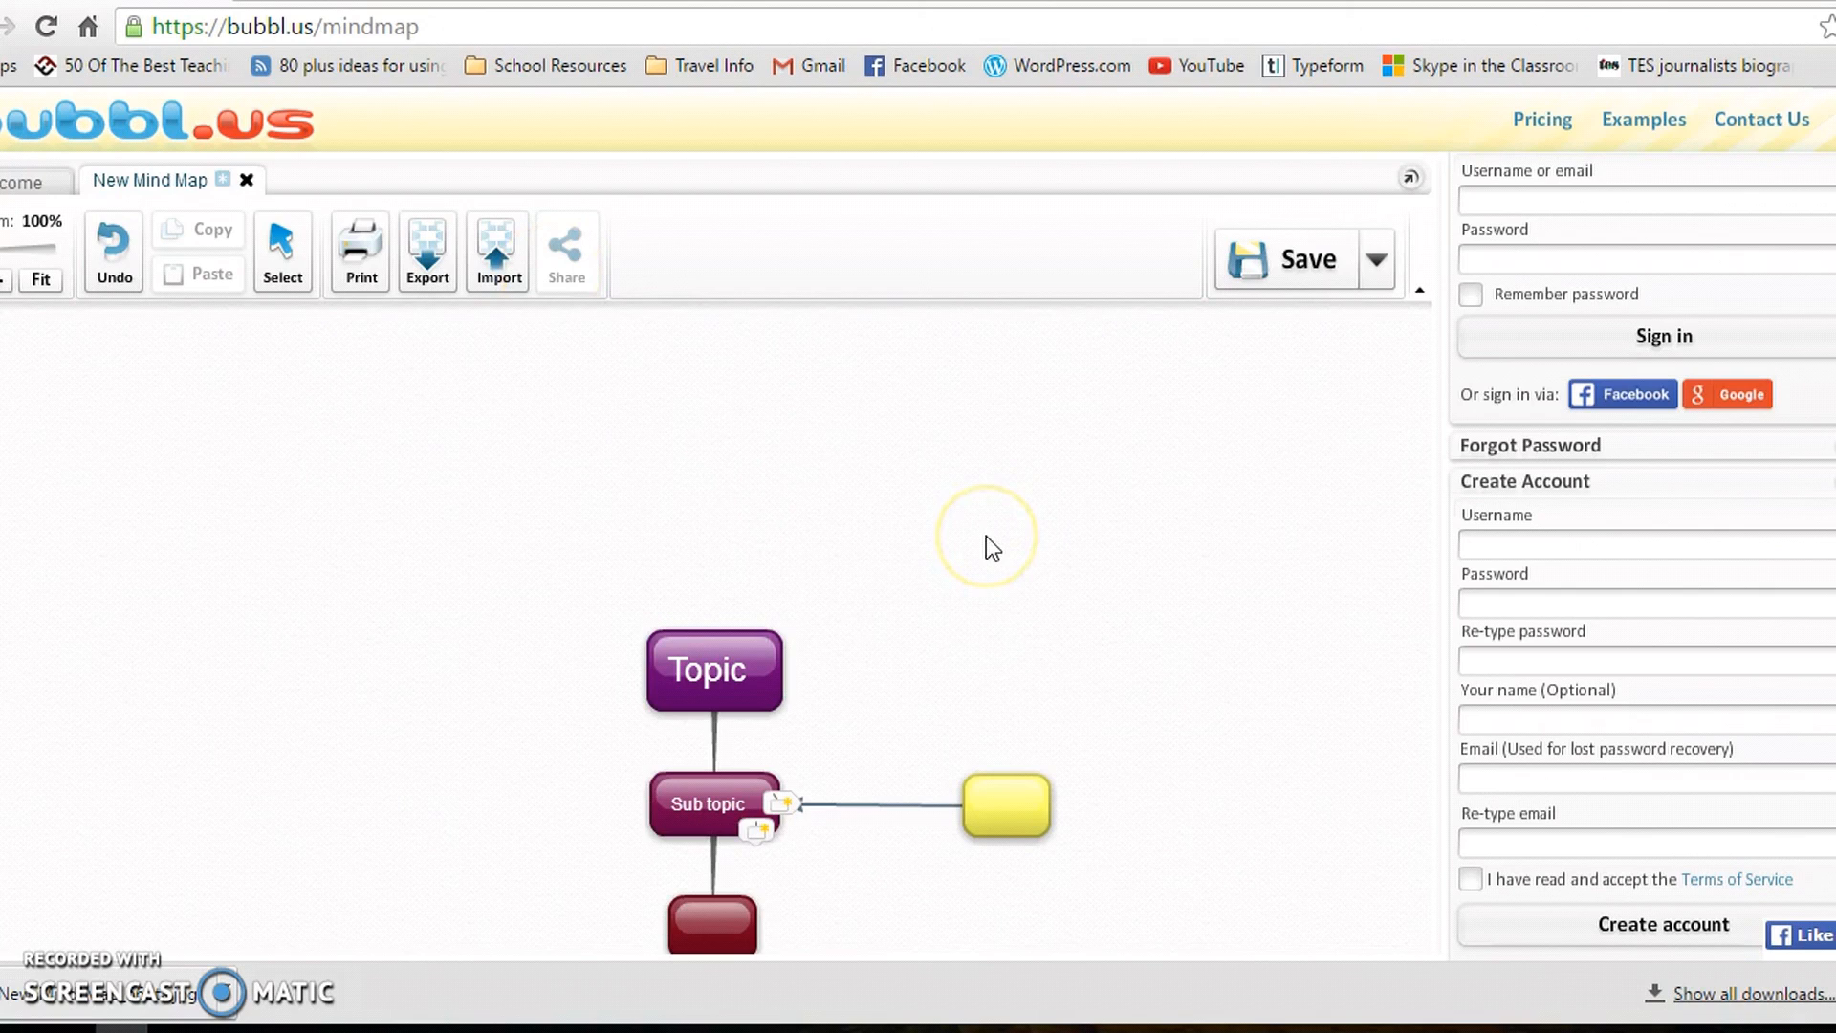